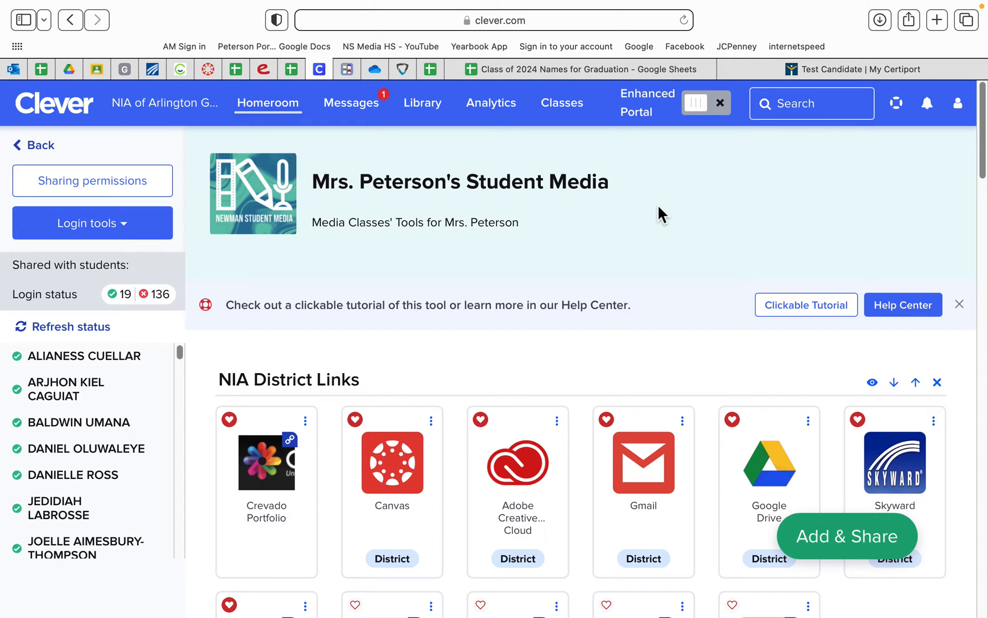
{"action": "mouse_move", "coordinate": [543, 323]}
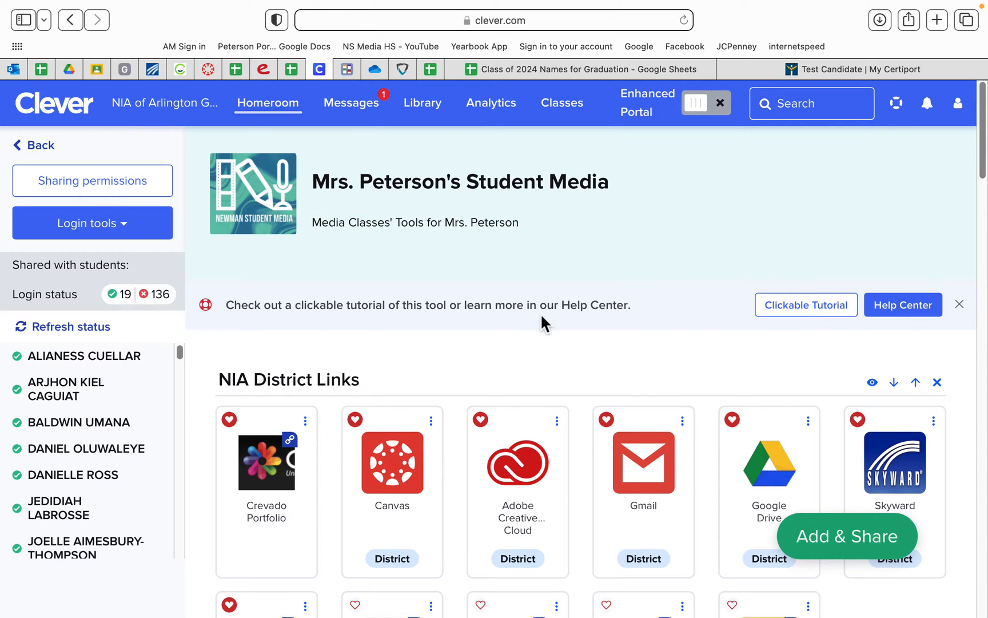
Scroll Clever down to All Media Class Resources to reach the Canva LOG IN tile.
{"action": "left_click", "coordinate": [416, 222]}
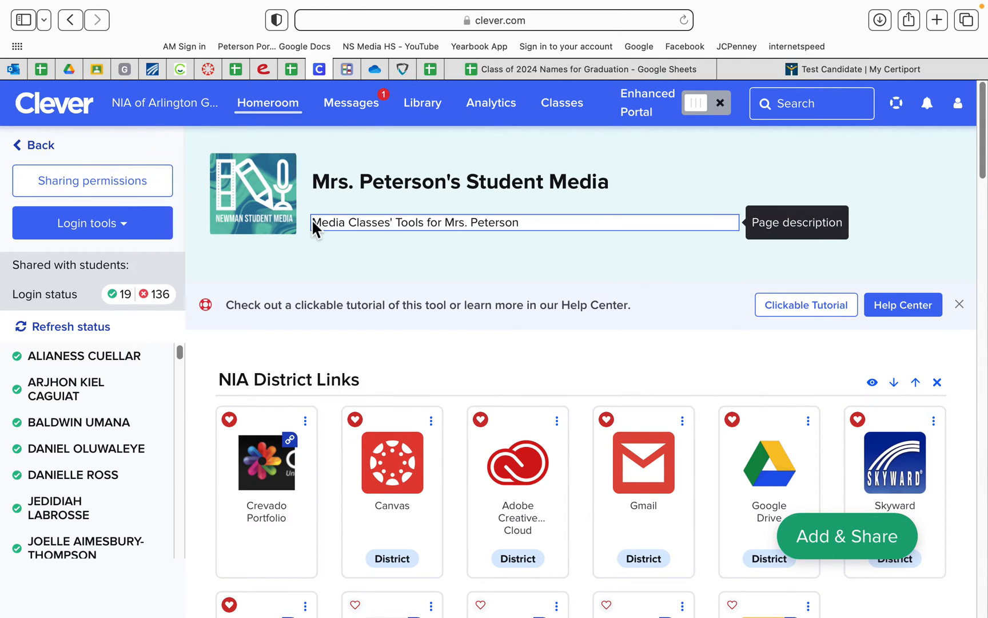
{"action": "scroll", "scroll_direction": "down", "scroll_amount": 3}
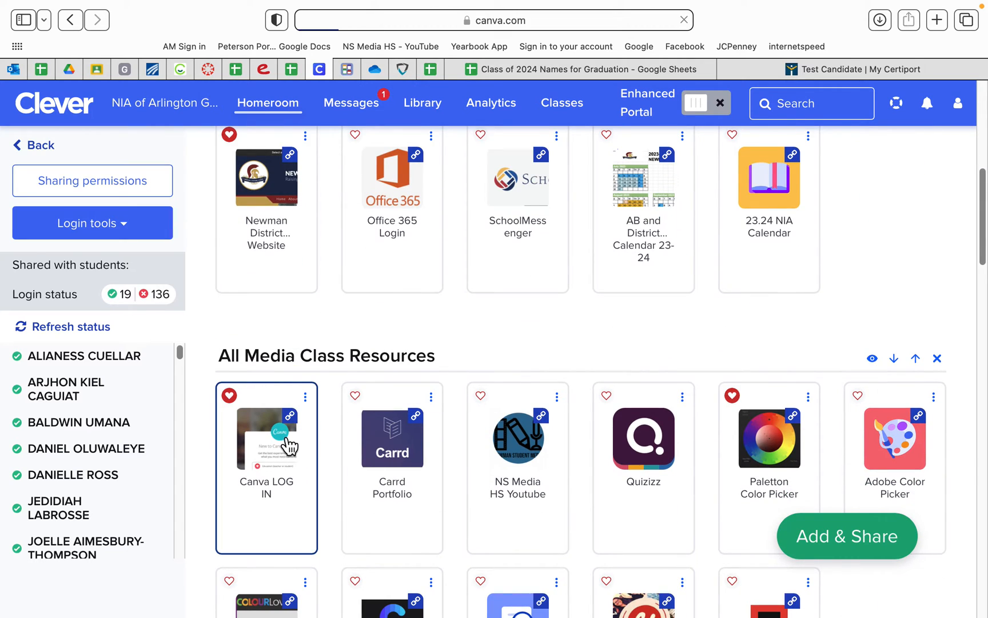
Open Canva, search templates for 'logo', and pick the 'clothing logo' suggestion.
{"action": "left_click", "coordinate": [266, 438]}
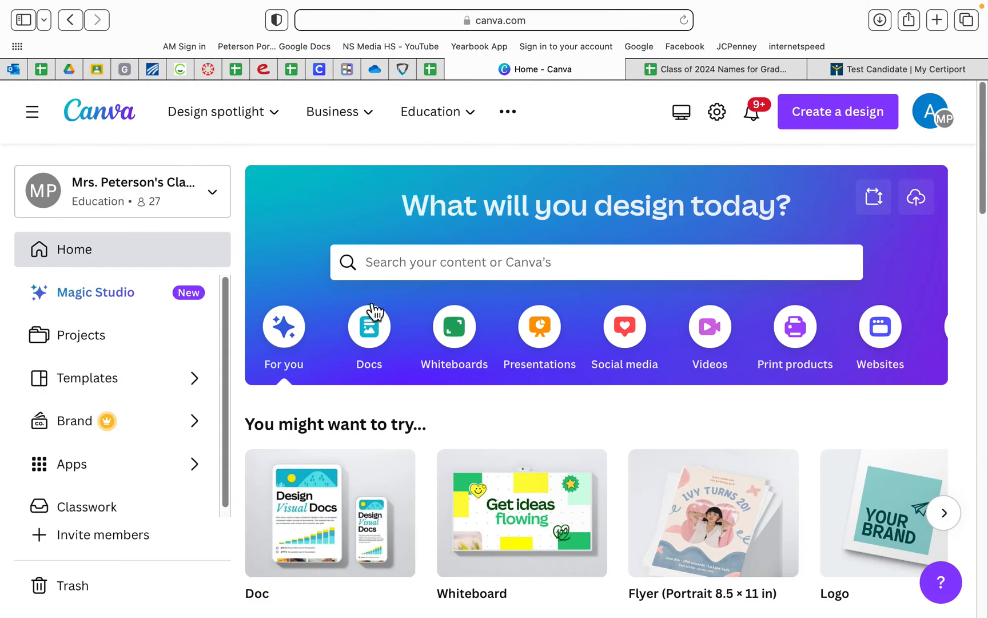
{"action": "left_click", "coordinate": [596, 261]}
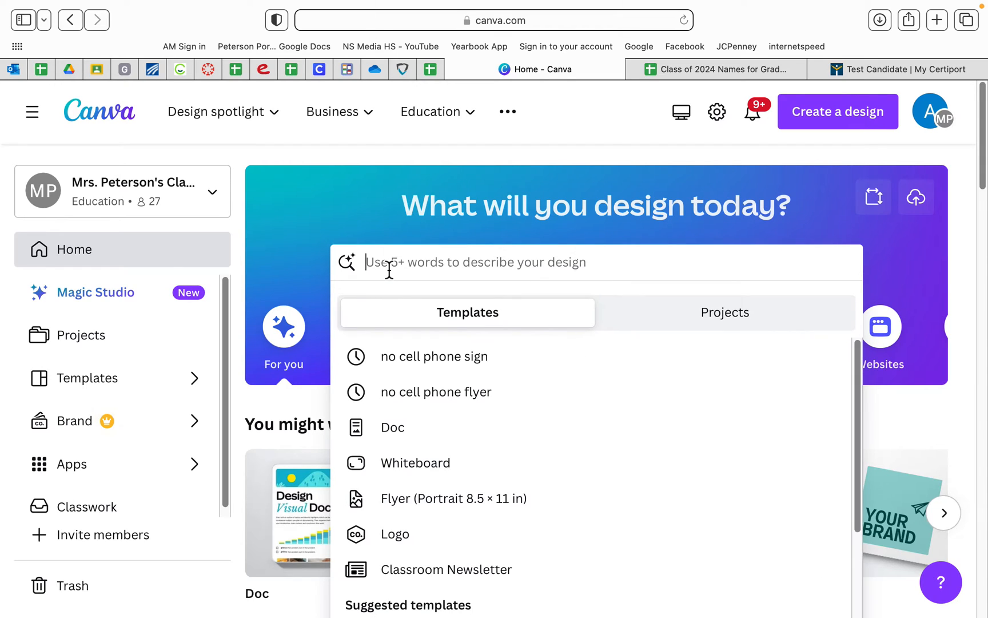
{"action": "type", "text": "logo"}
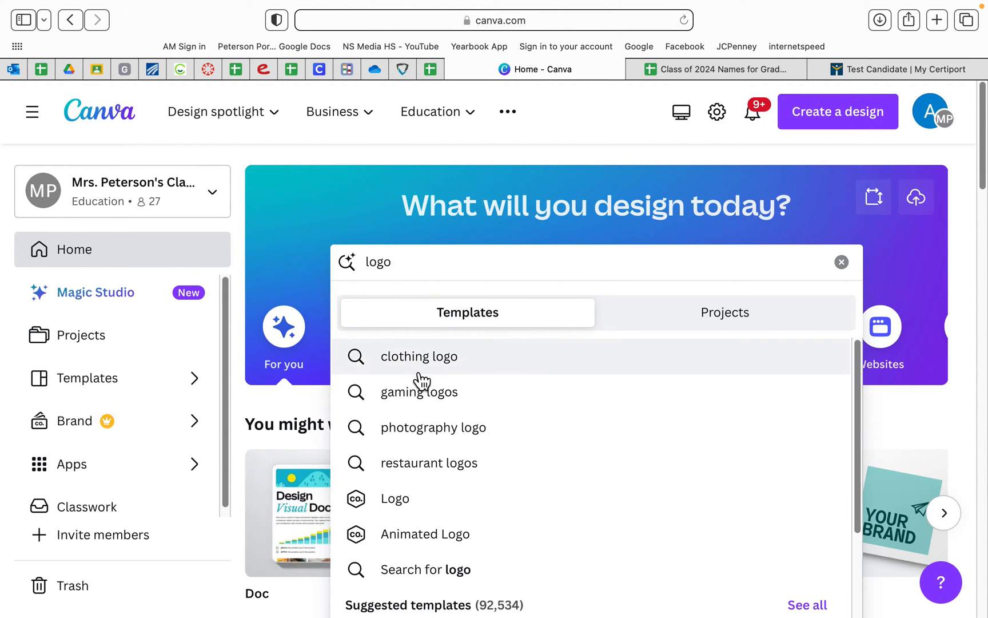
{"action": "left_click", "coordinate": [418, 357]}
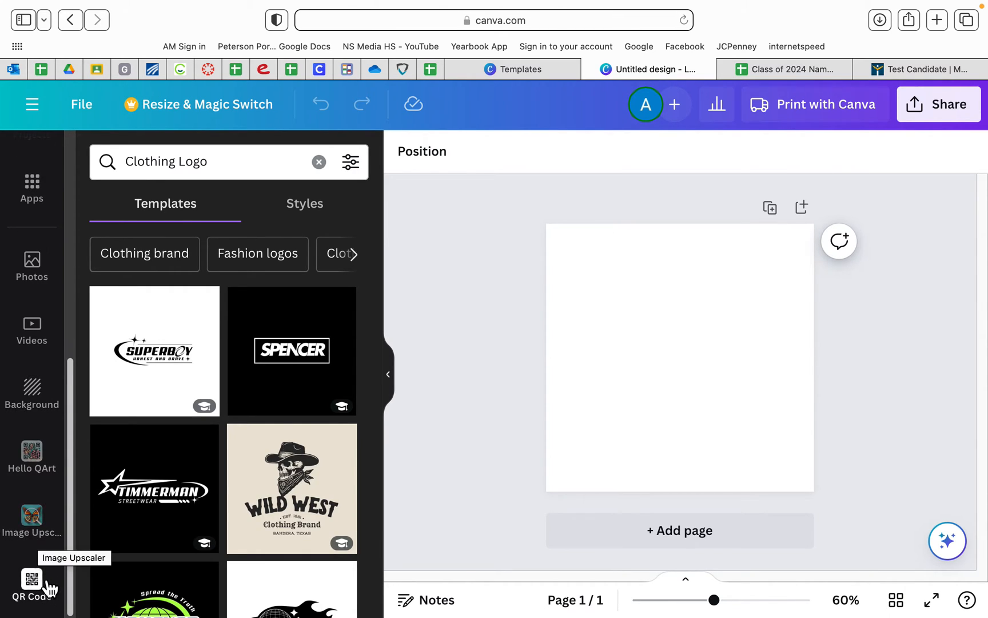
{"action": "mouse_move", "coordinate": [234, 419]}
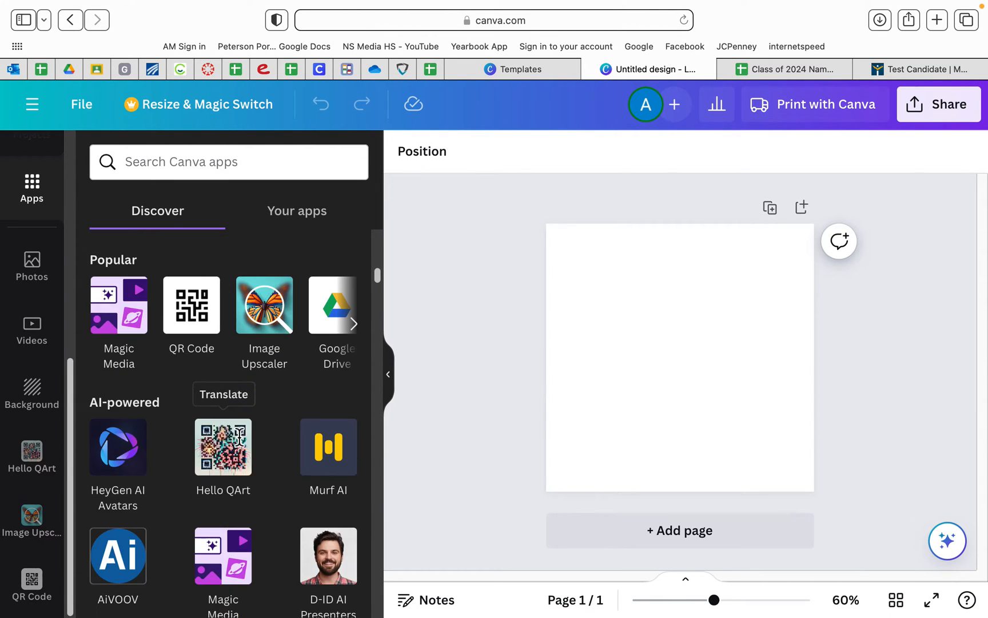
{"action": "mouse_move", "coordinate": [251, 464]}
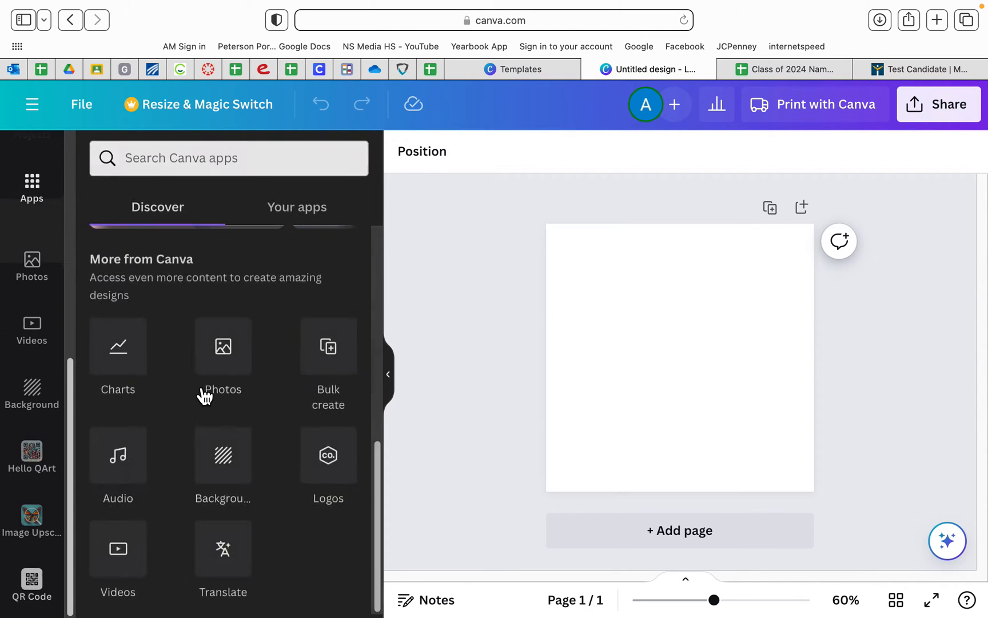
Launch the QR Code app beside the blank square design, then go to Google Drive.
{"action": "left_click", "coordinate": [32, 580]}
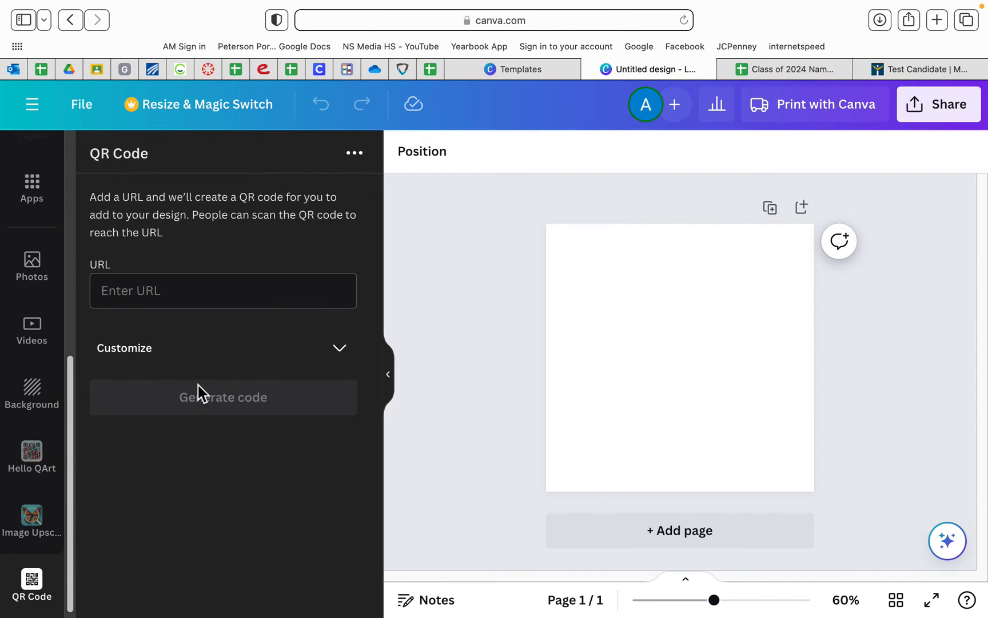
{"action": "mouse_move", "coordinate": [87, 123]}
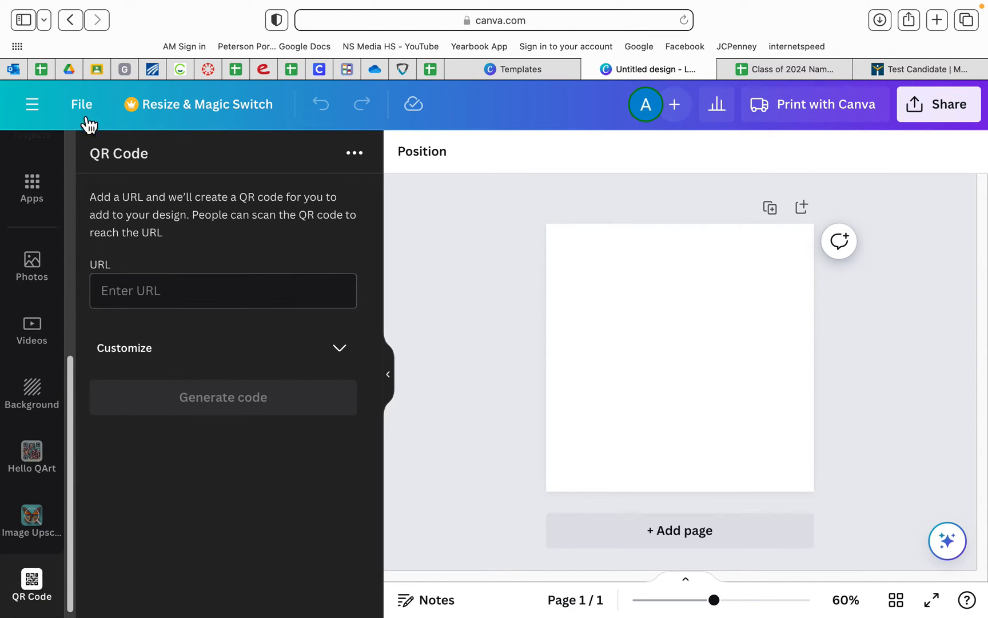
{"action": "left_click", "coordinate": [68, 69]}
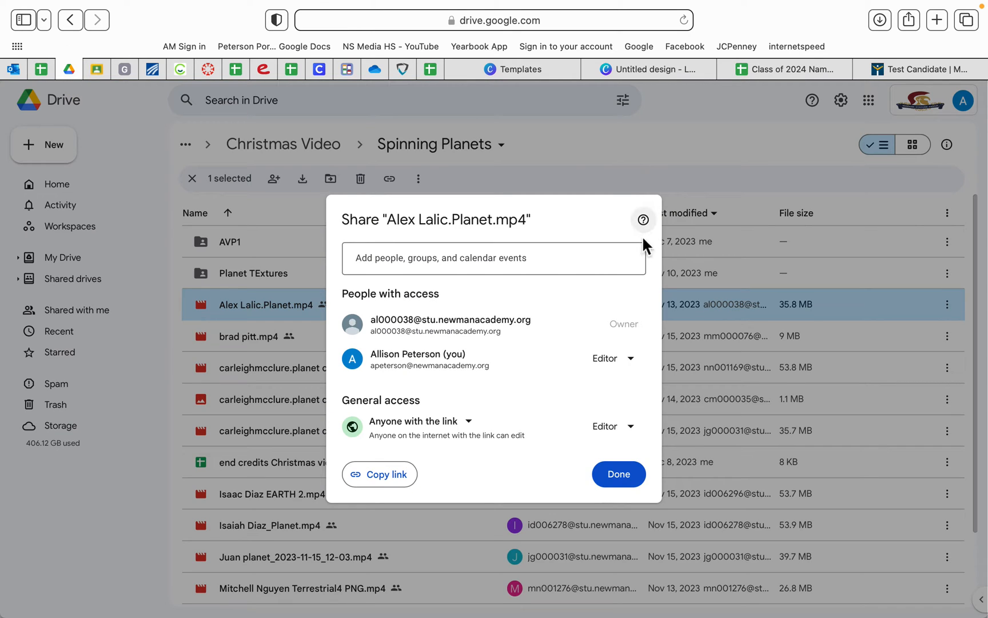
Close the first share dialog and copy the link of the 2023-11-15 planet video.
{"action": "left_click", "coordinate": [617, 474]}
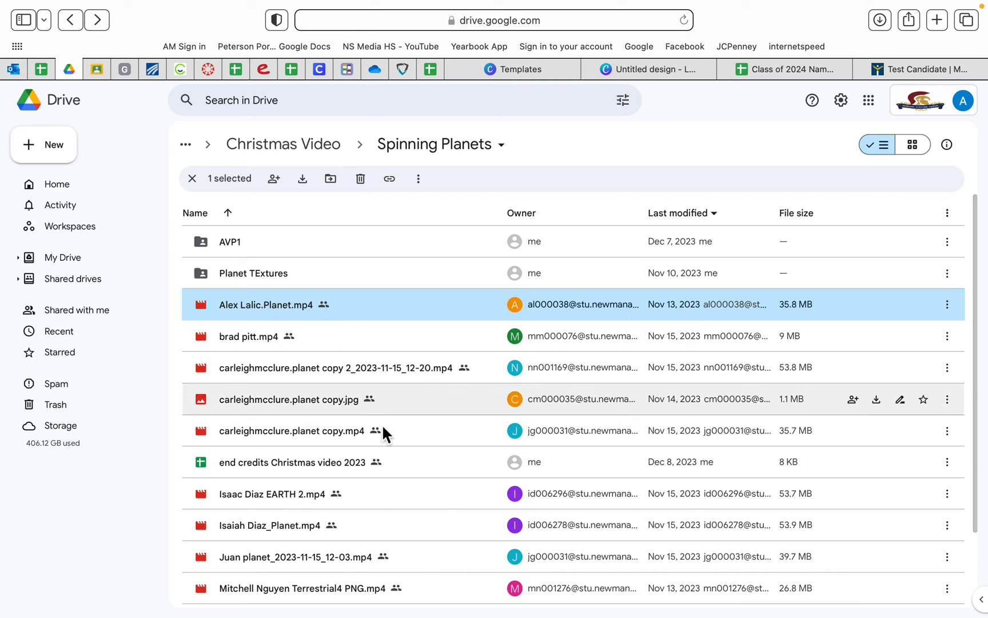
{"action": "mouse_move", "coordinate": [377, 431]}
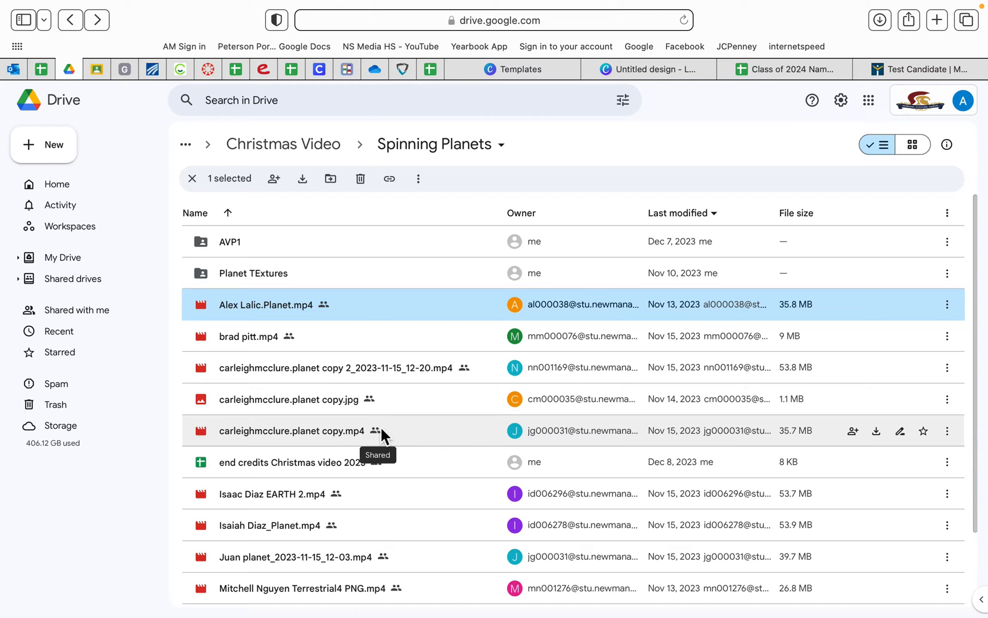
{"action": "mouse_move", "coordinate": [495, 327]}
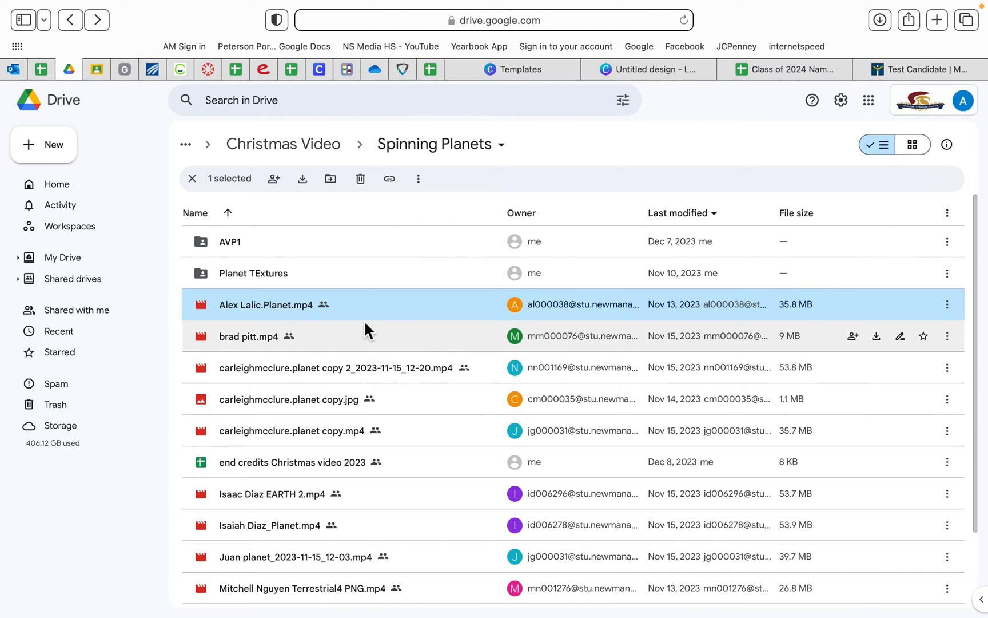
{"action": "mouse_move", "coordinate": [239, 327]}
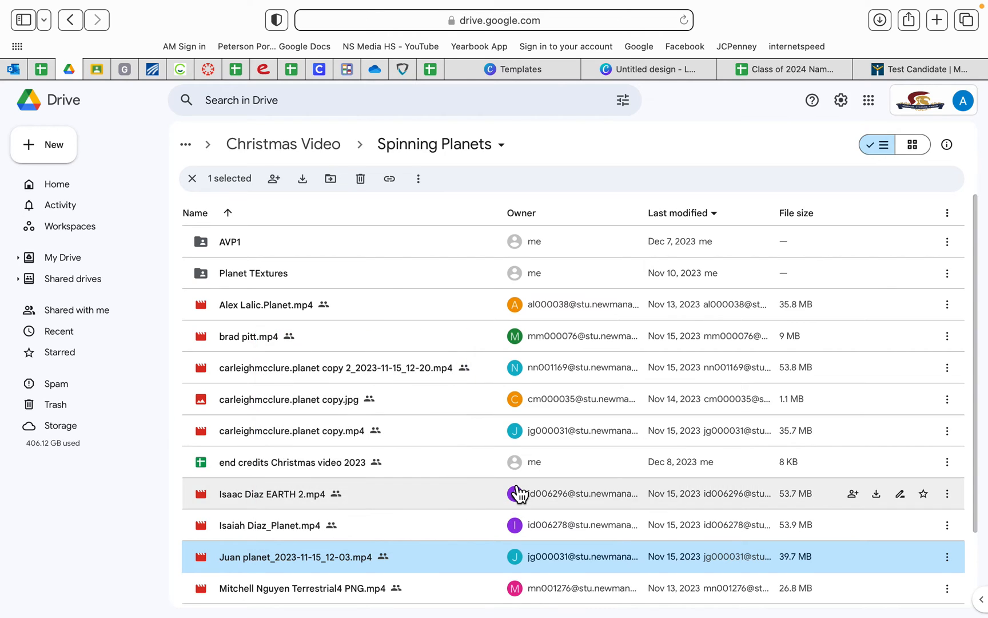
{"action": "left_click", "coordinate": [273, 178]}
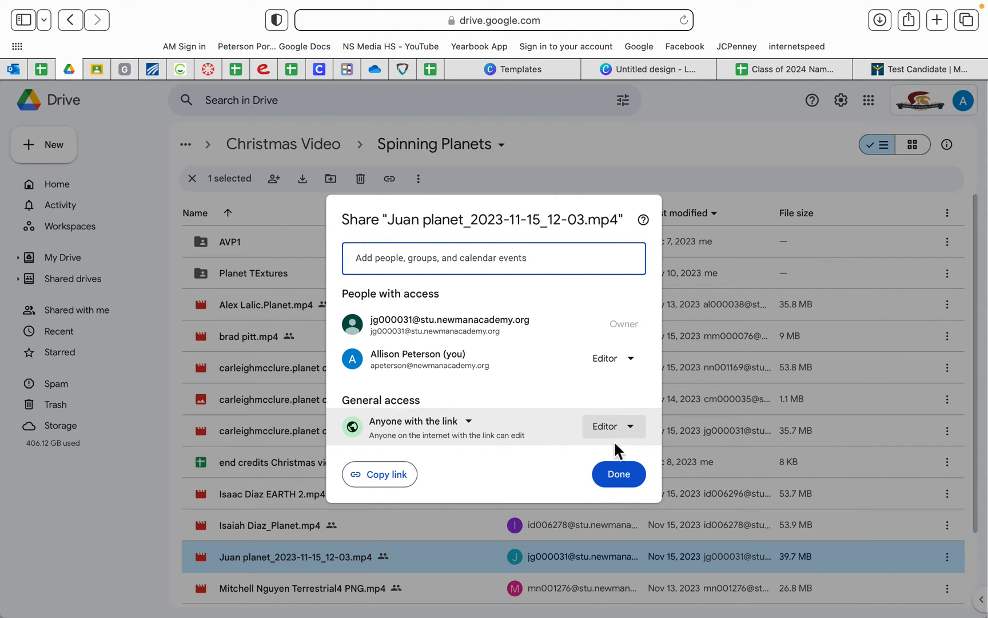
{"action": "left_click", "coordinate": [379, 474]}
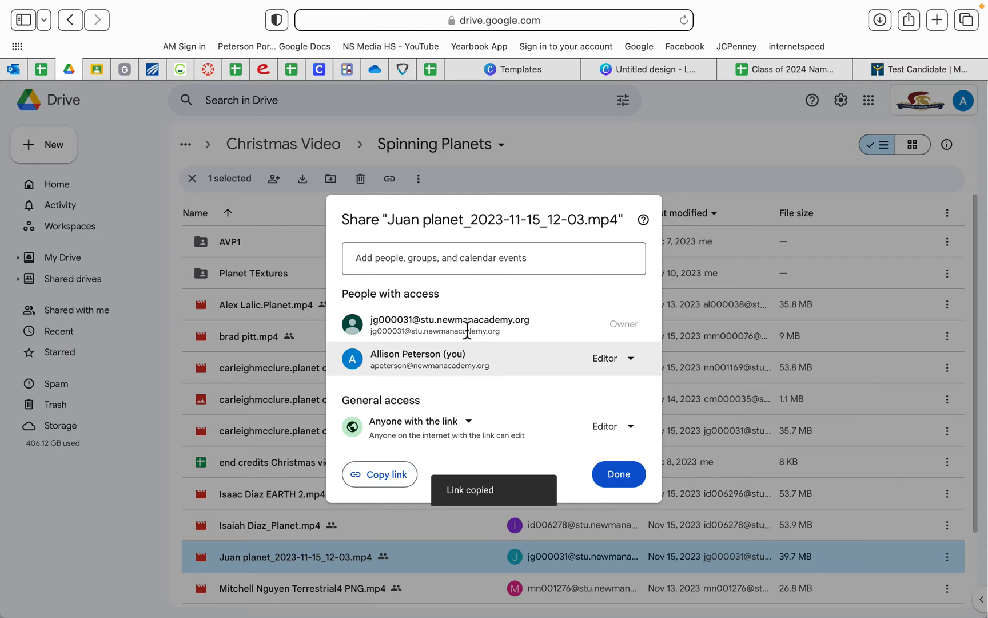
{"action": "left_click", "coordinate": [649, 69]}
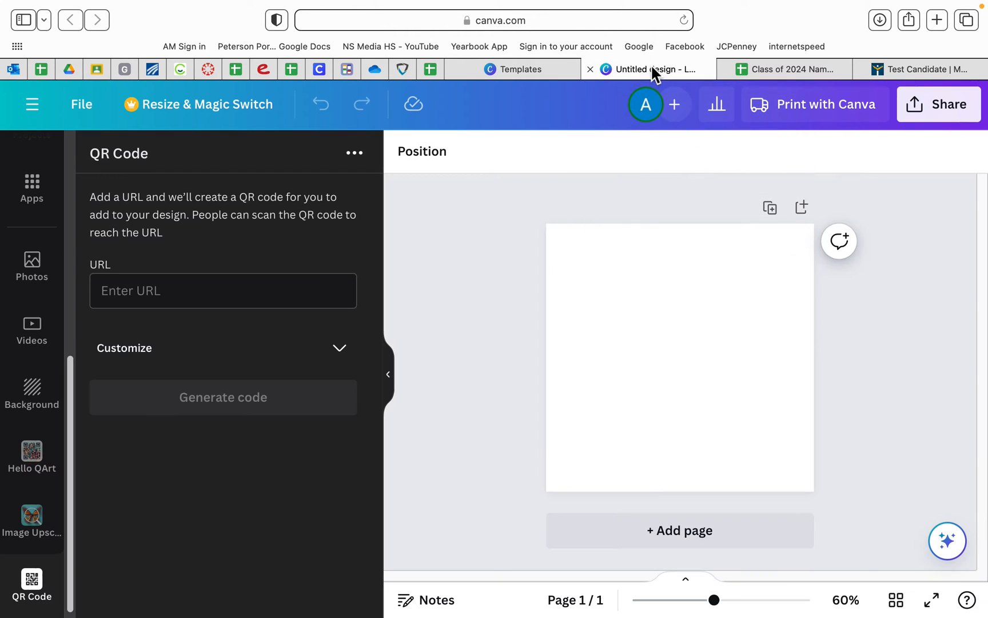
{"action": "mouse_move", "coordinate": [396, 301]}
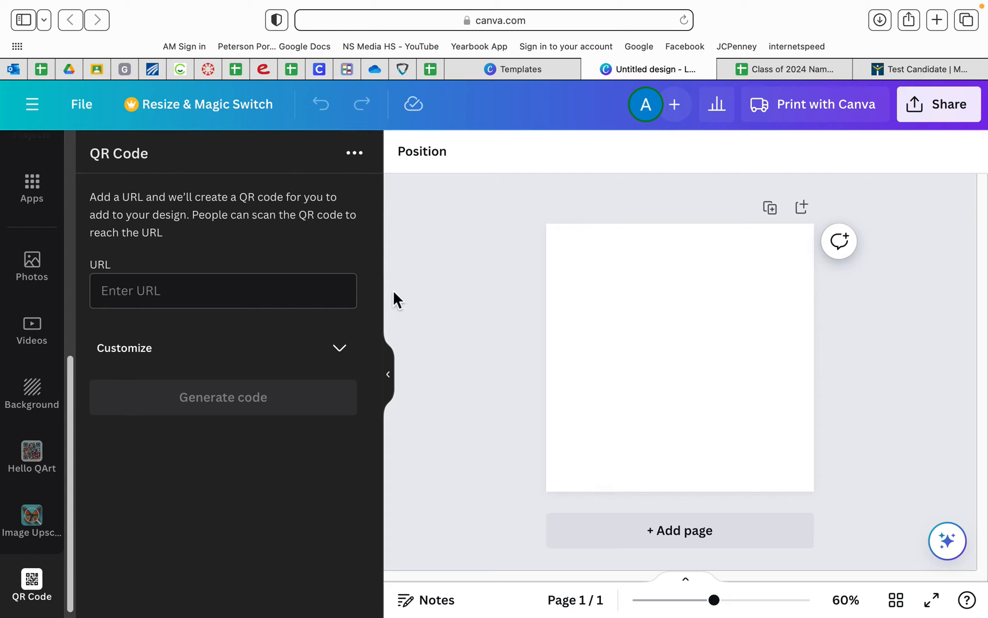
Paste the Drive video link into the QR Code URL box and generate the code.
{"action": "left_click", "coordinate": [222, 291]}
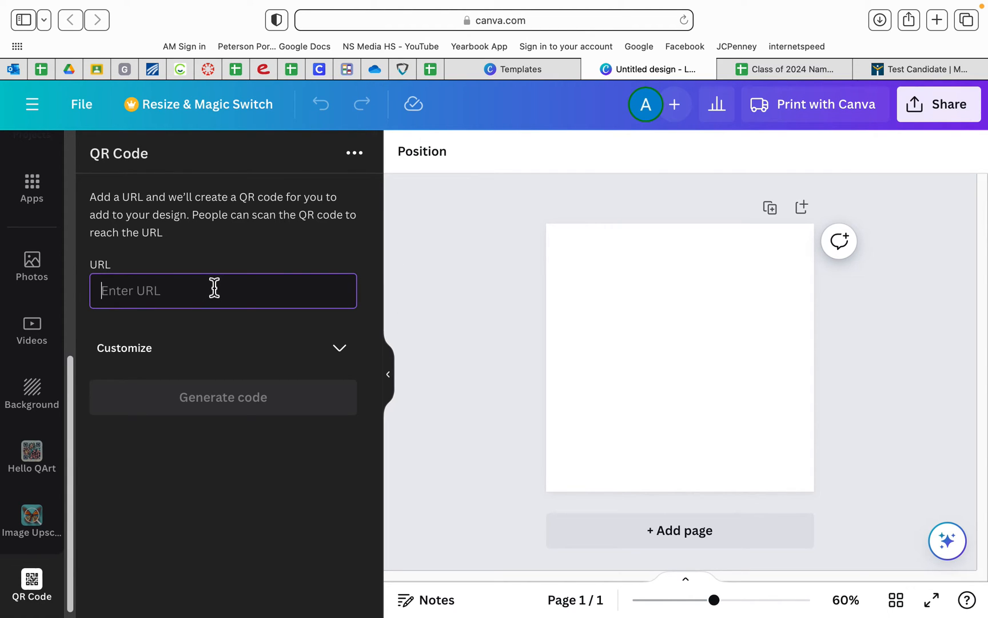
{"action": "type", "text": "ml9lBc-IFtZyrqQf7b/view?usp=share_link"}
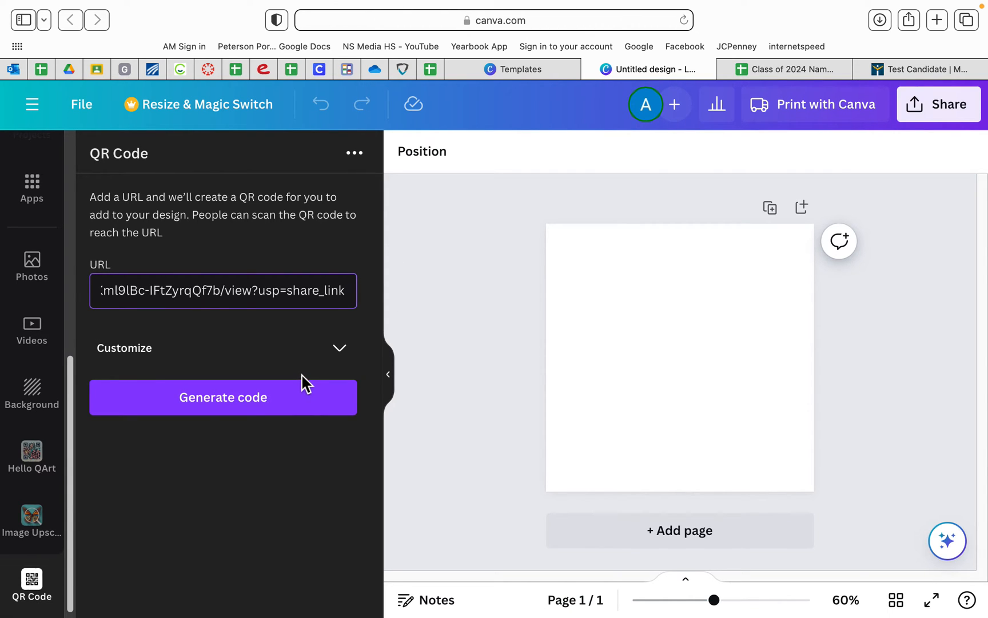
{"action": "left_click", "coordinate": [223, 397]}
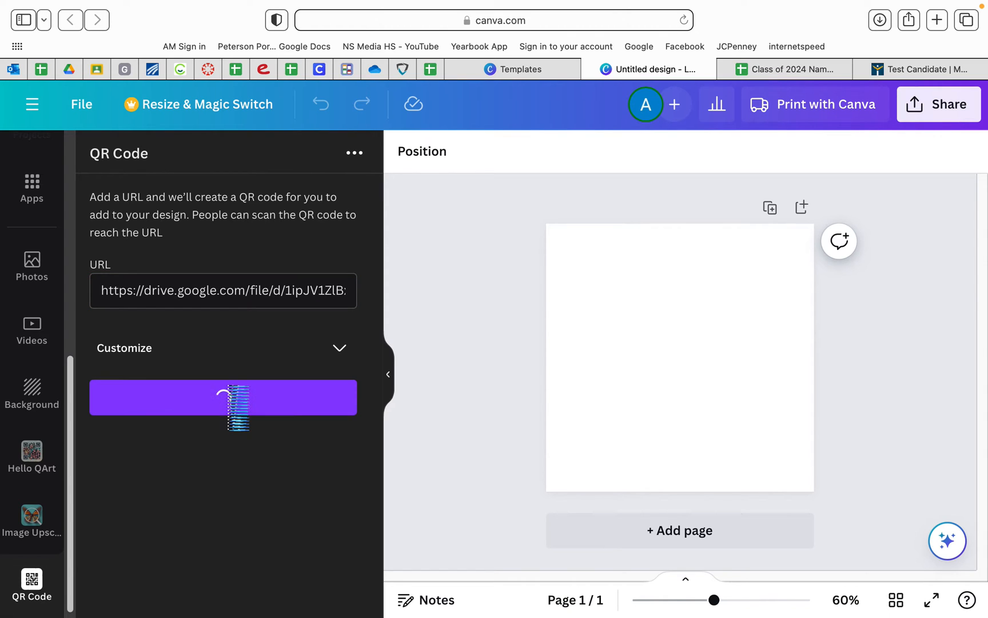
{"action": "left_click", "coordinate": [223, 397]}
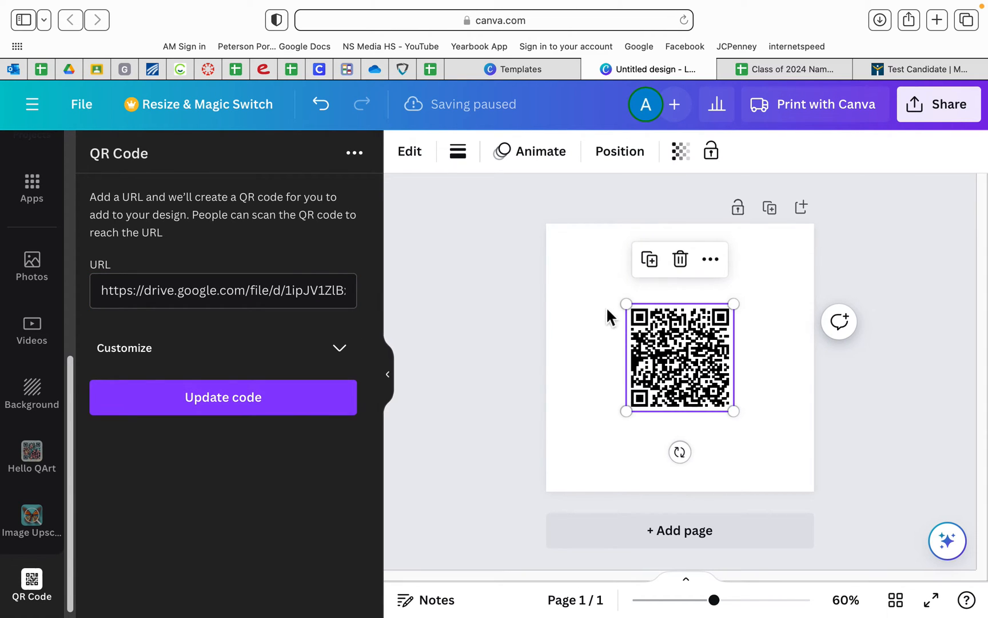
Drag the QR code's corners and move it until it covers the whole square page.
{"action": "left_click_drag", "start_coordinate": [626, 304], "coordinate": [542, 231]}
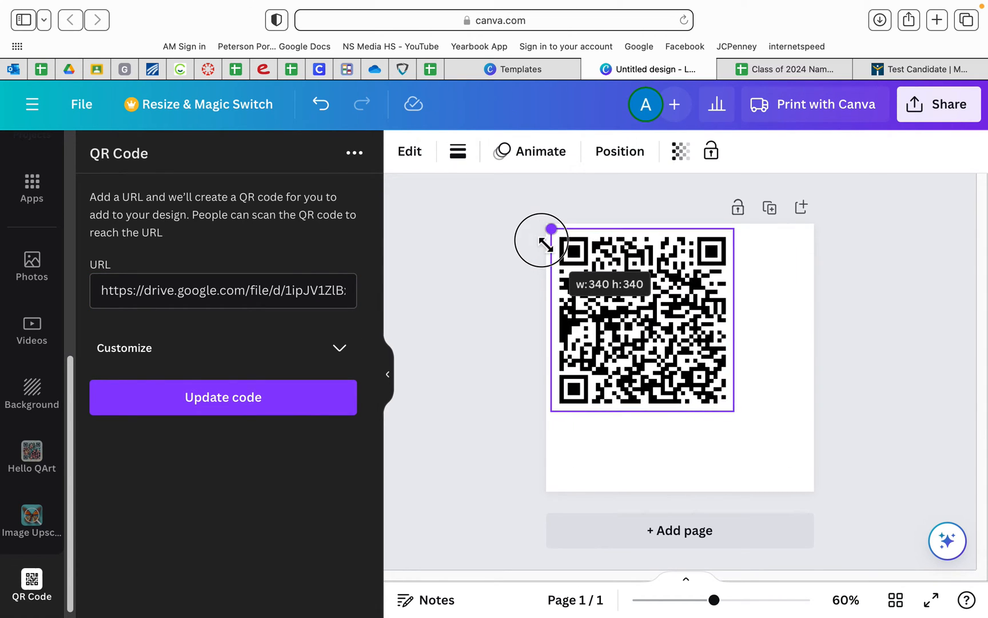
{"action": "left_click_drag", "start_coordinate": [542, 241], "coordinate": [545, 223]}
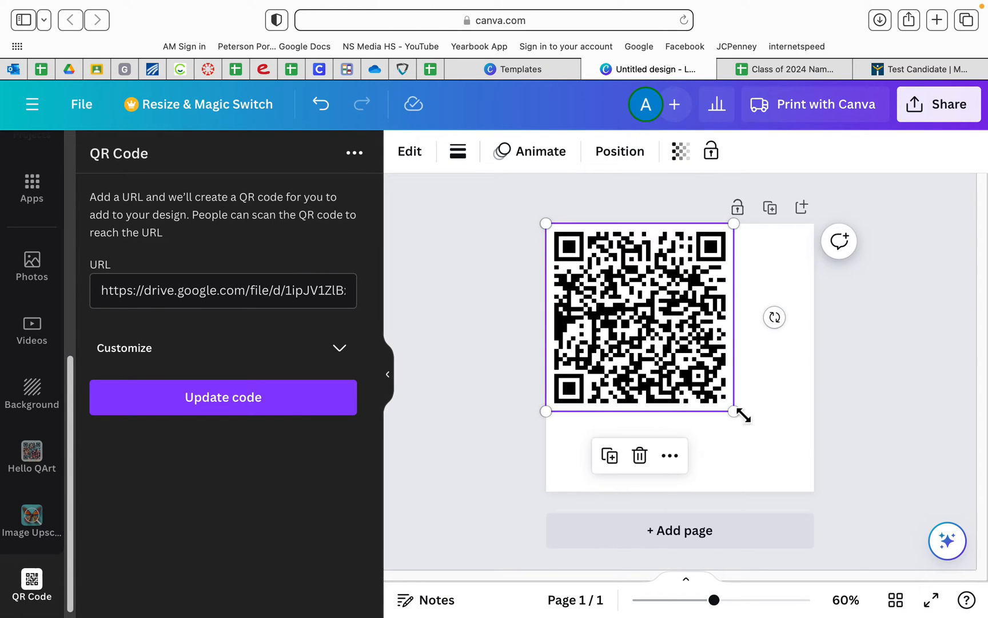
{"action": "left_click_drag", "start_coordinate": [735, 412], "coordinate": [798, 490]}
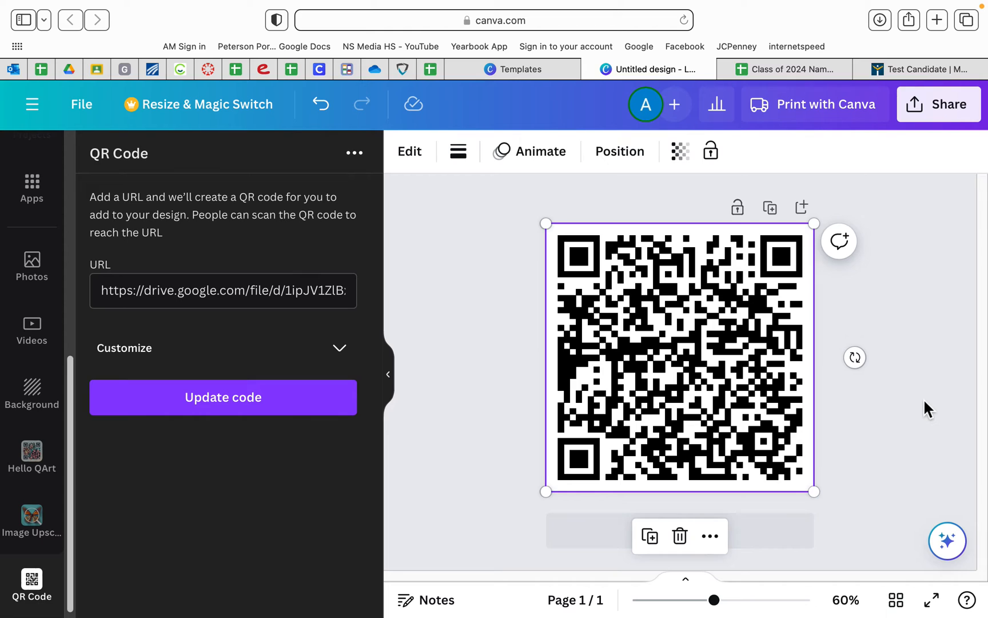
{"action": "mouse_move", "coordinate": [633, 198]}
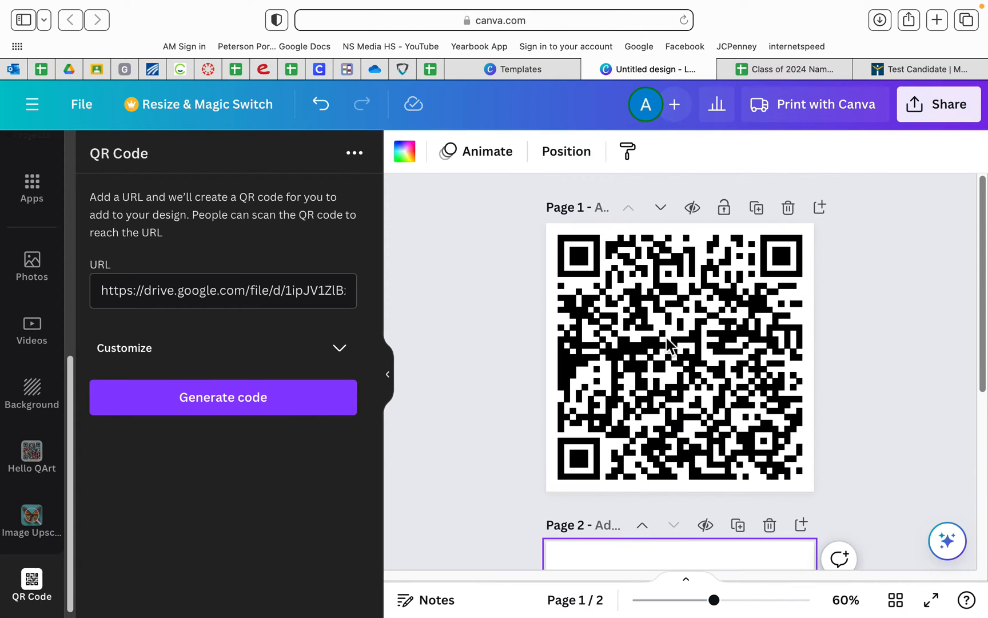
Type a new name into Page 1's 'Add page title' field.
{"action": "left_click", "coordinate": [579, 208]}
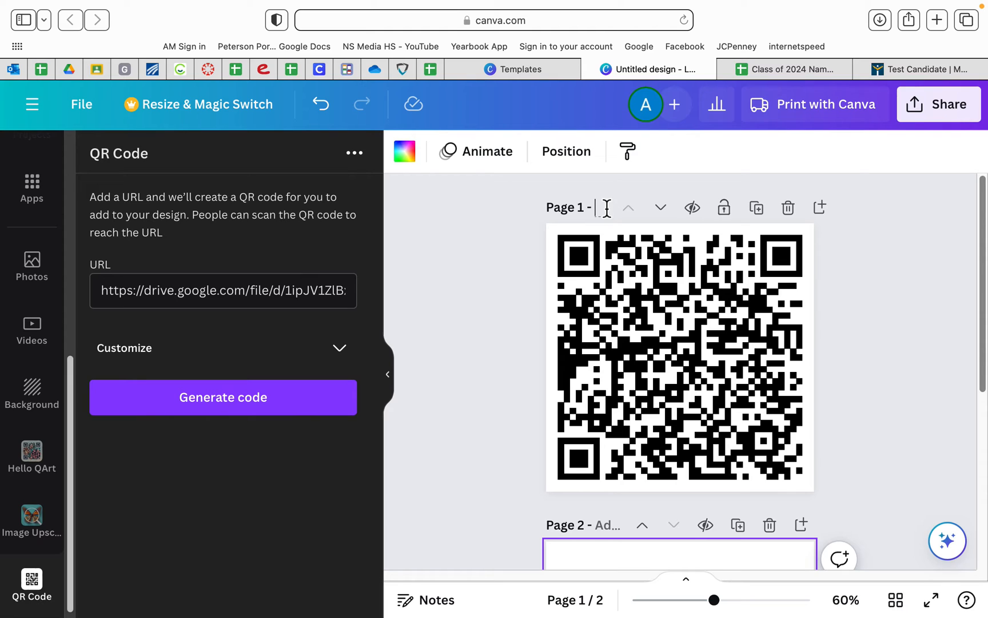
{"action": "type", "text": "g"}
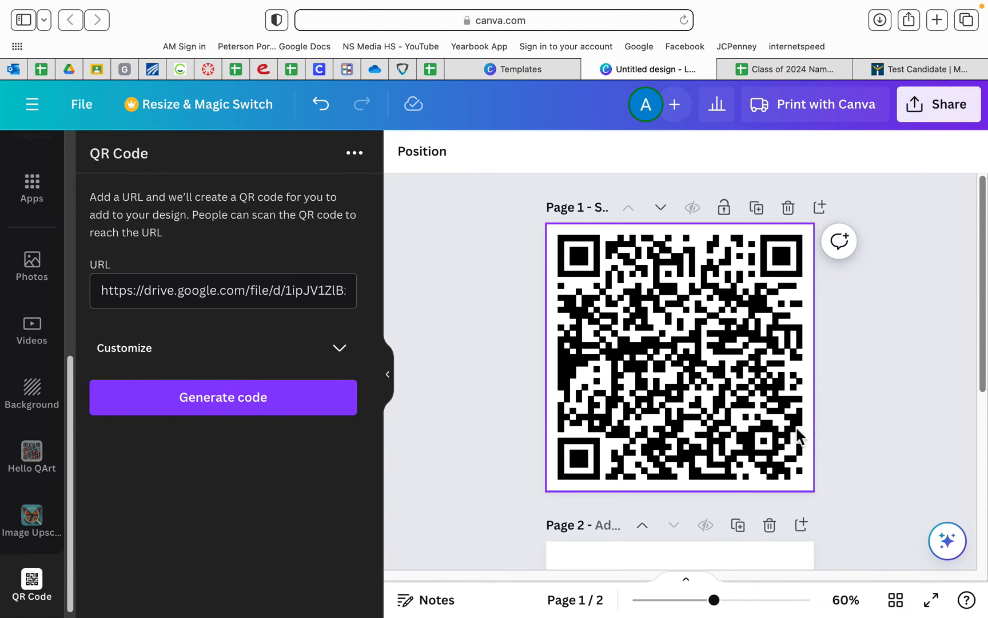
{"action": "mouse_move", "coordinate": [10, 252]}
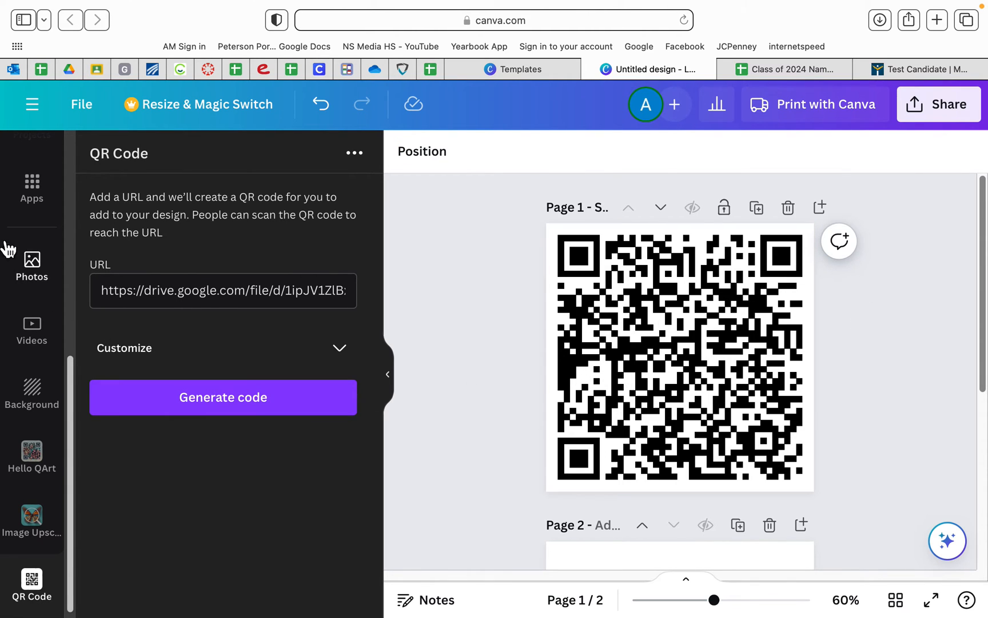
{"action": "mouse_move", "coordinate": [31, 189]}
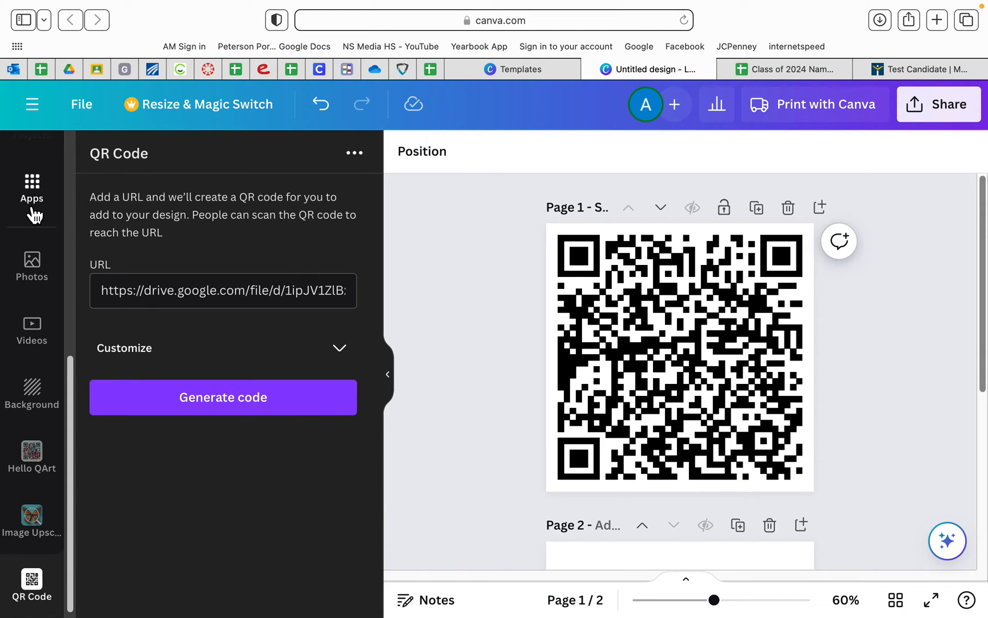
Add a square from Elements, move it top-left, and stretch it over the page.
{"action": "left_click", "coordinate": [31, 227]}
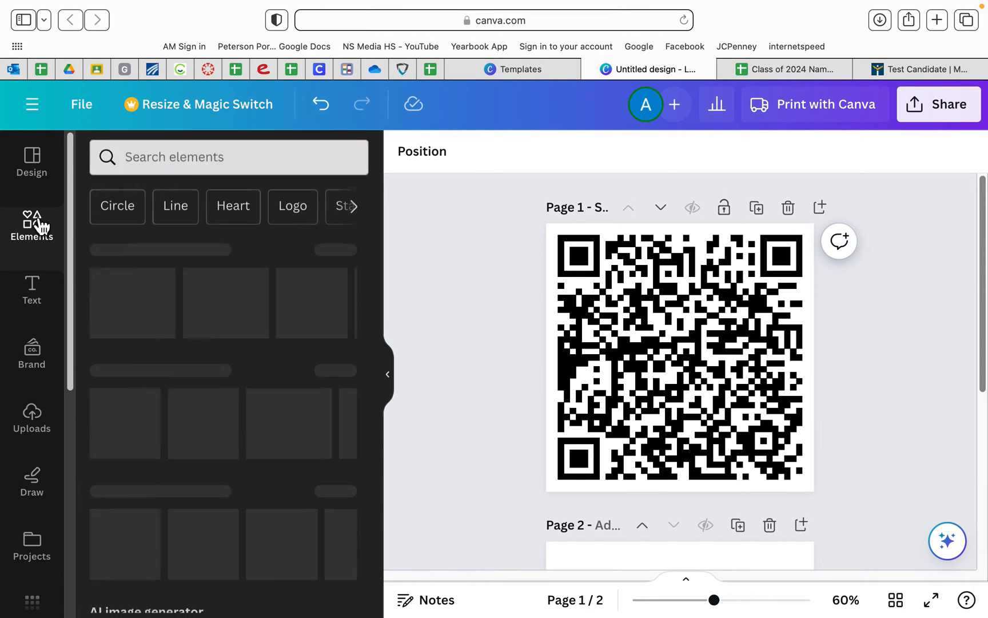
{"action": "left_click", "coordinate": [31, 225]}
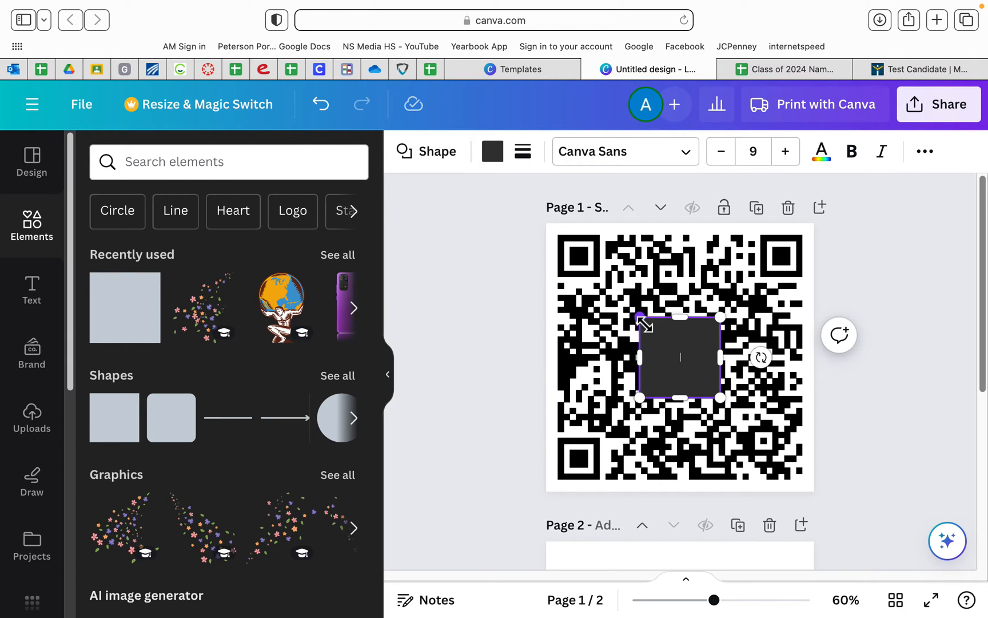
{"action": "left_click_drag", "start_coordinate": [680, 356], "coordinate": [630, 309]}
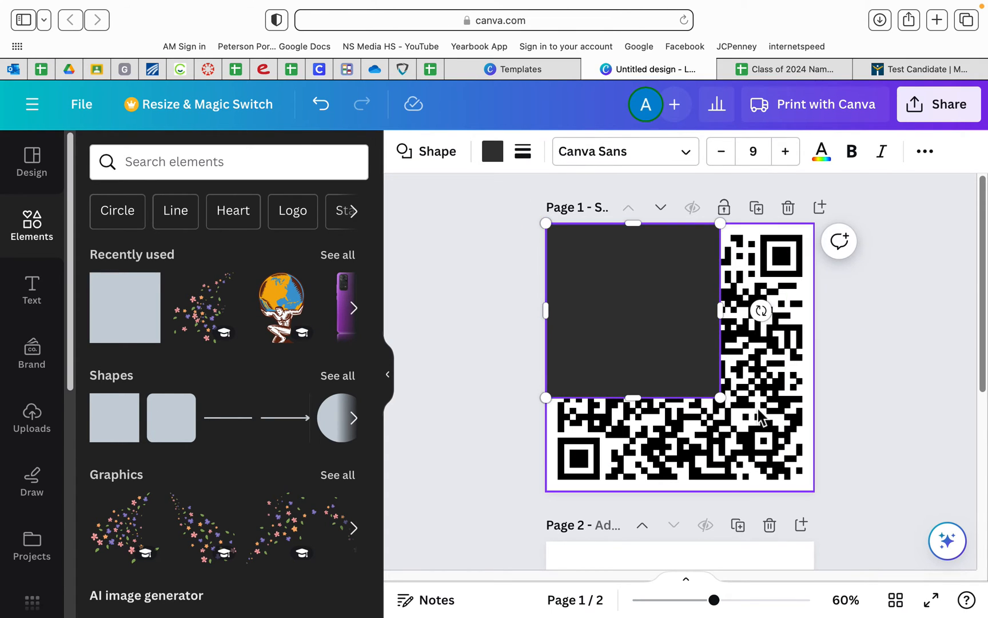
{"action": "left_click_drag", "start_coordinate": [720, 397], "coordinate": [810, 488]}
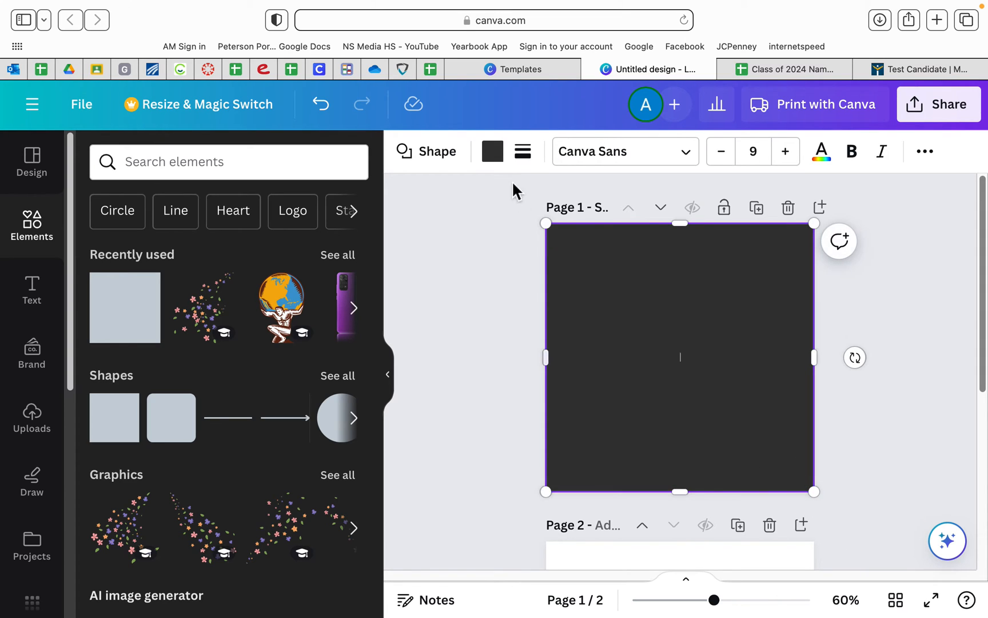
Fill the cover square with Pink and lower its transparency to about 29.
{"action": "left_click", "coordinate": [492, 151]}
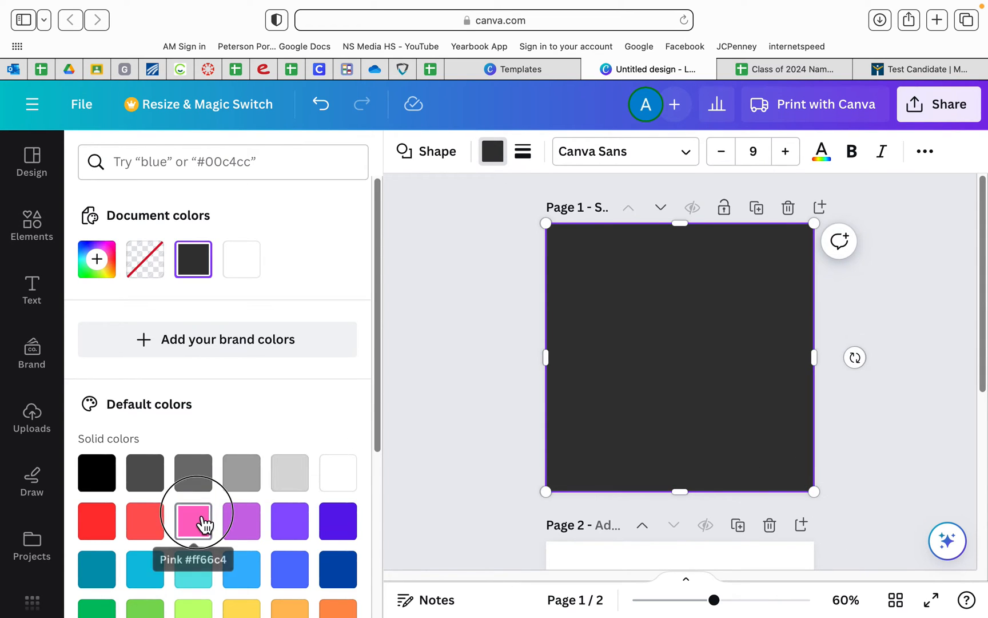
{"action": "left_click", "coordinate": [192, 520]}
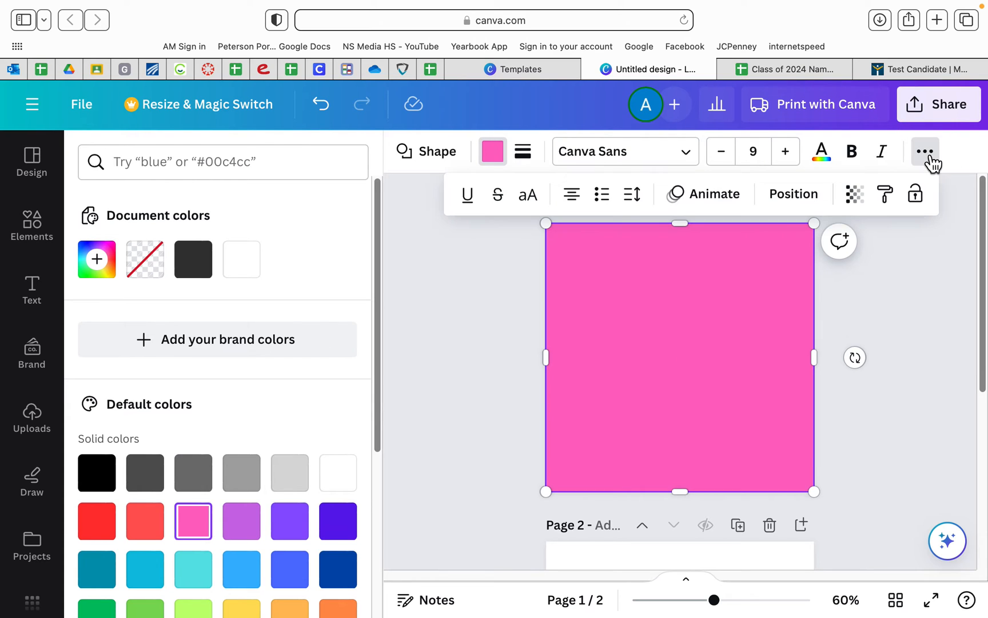
{"action": "left_click", "coordinate": [853, 193]}
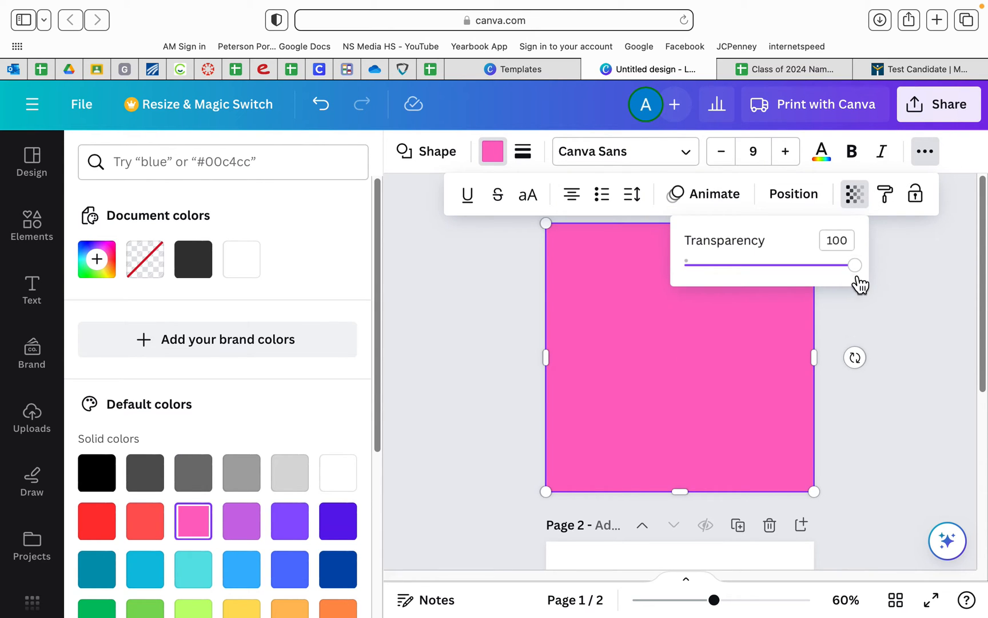
{"action": "left_click_drag", "start_coordinate": [855, 264], "coordinate": [733, 265]}
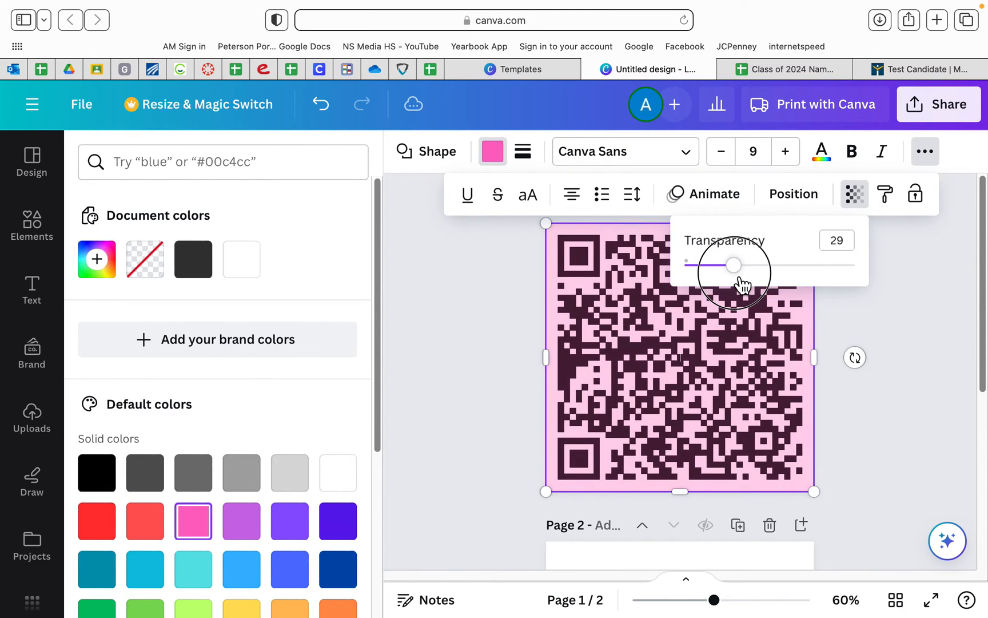
{"action": "left_click_drag", "start_coordinate": [733, 265], "coordinate": [724, 265]}
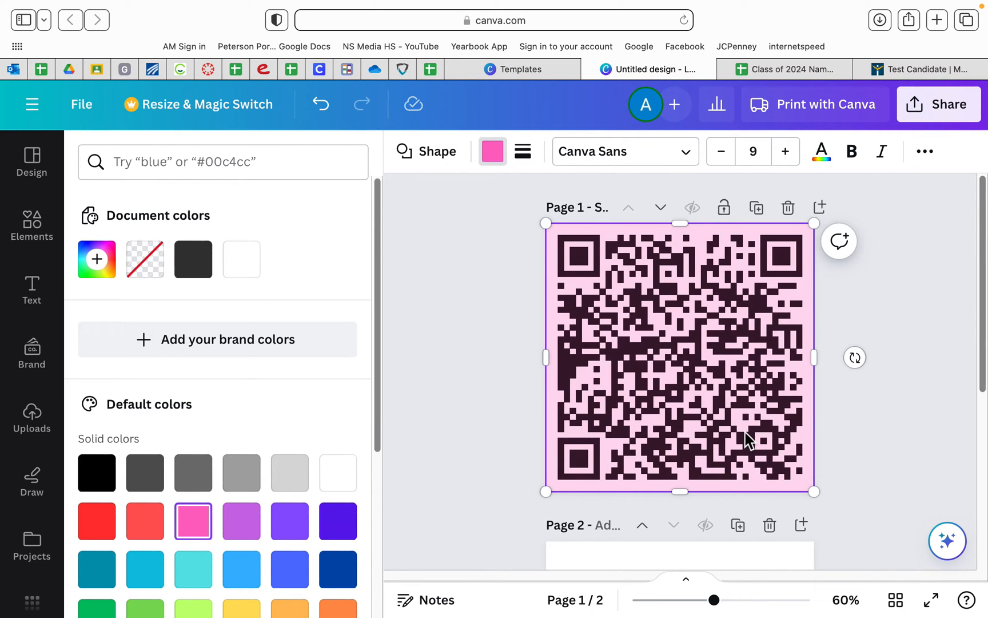
{"action": "mouse_move", "coordinate": [676, 319]}
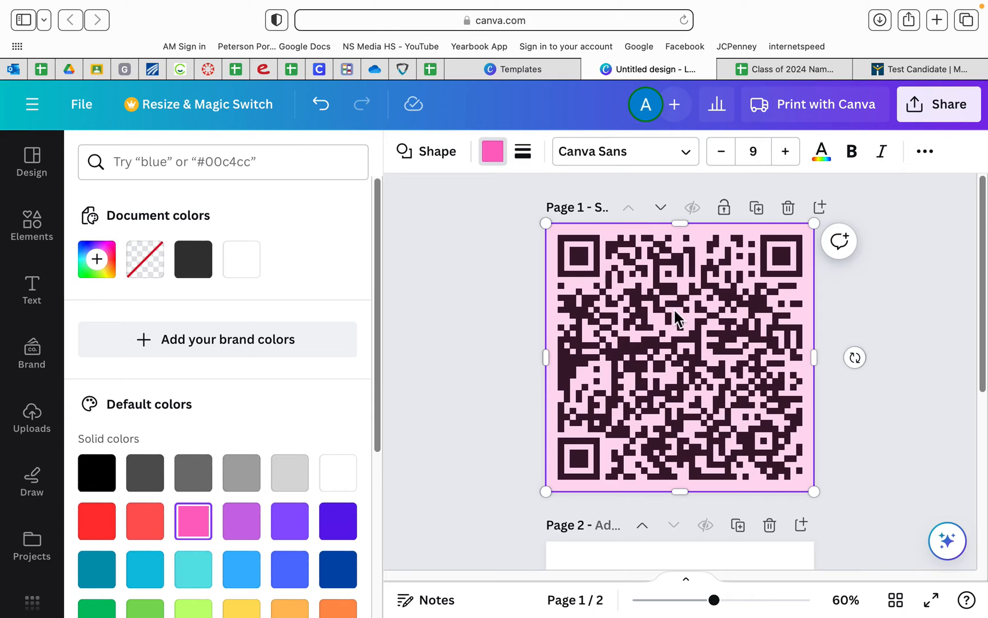
{"action": "mouse_move", "coordinate": [752, 397]}
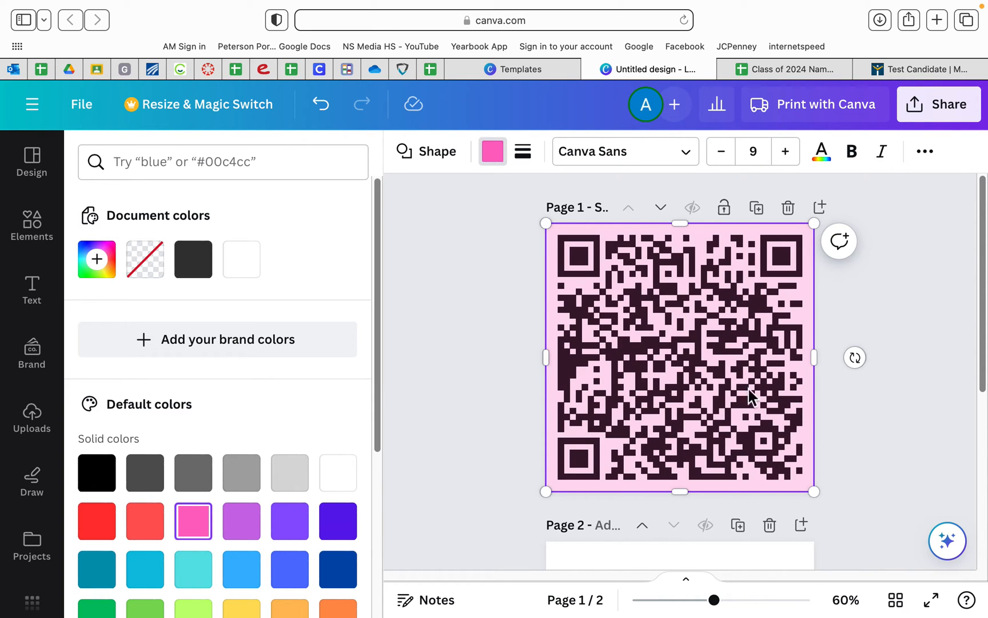
{"action": "mouse_move", "coordinate": [619, 234]}
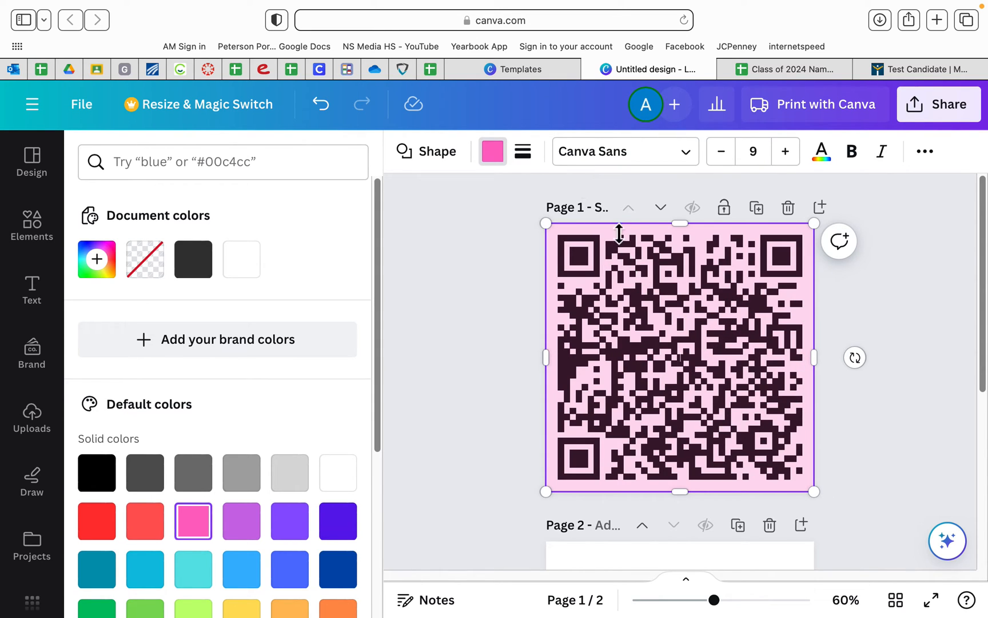
{"action": "scroll", "scroll_direction": "down", "scroll_amount": 3}
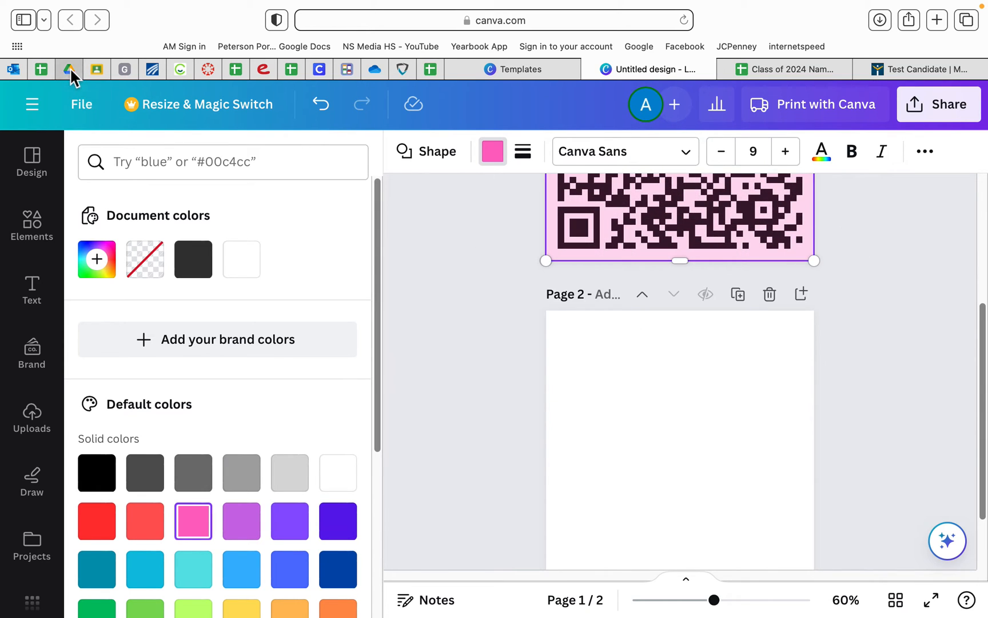
{"action": "mouse_move", "coordinate": [864, 391]}
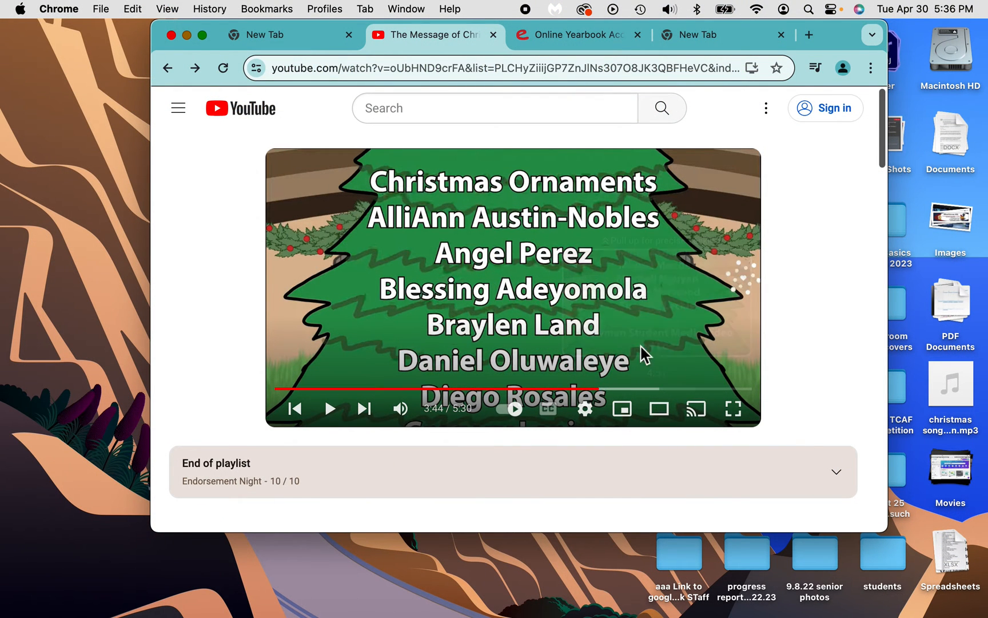
Scroll below The Message of Christmas video and copy its YouTube share link.
{"action": "scroll", "scroll_direction": "down", "scroll_amount": 3}
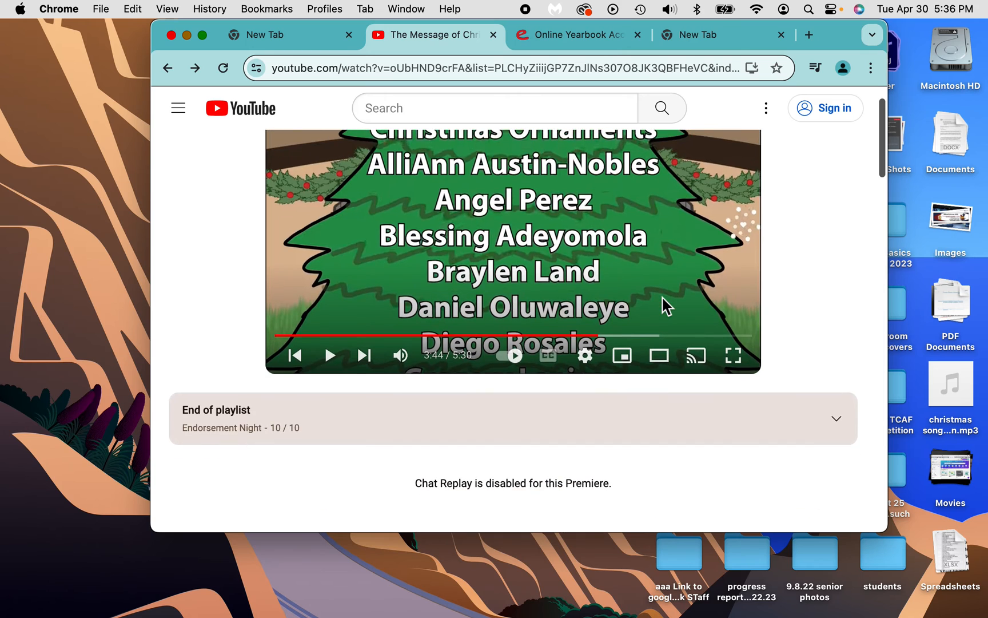
{"action": "scroll", "scroll_direction": "down", "scroll_amount": 3}
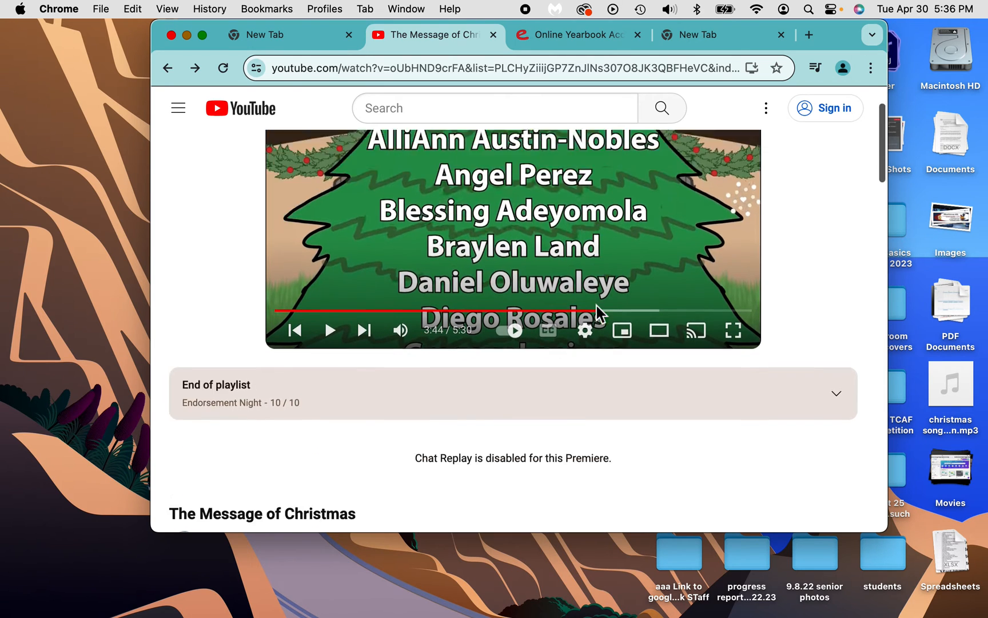
{"action": "scroll", "scroll_direction": "down", "scroll_amount": 3}
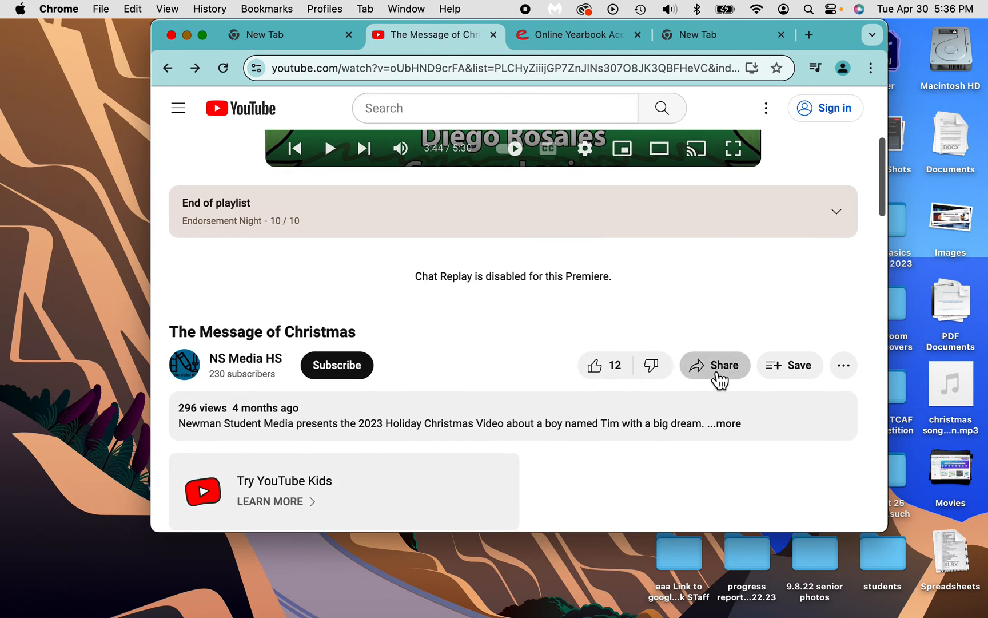
{"action": "left_click", "coordinate": [714, 365]}
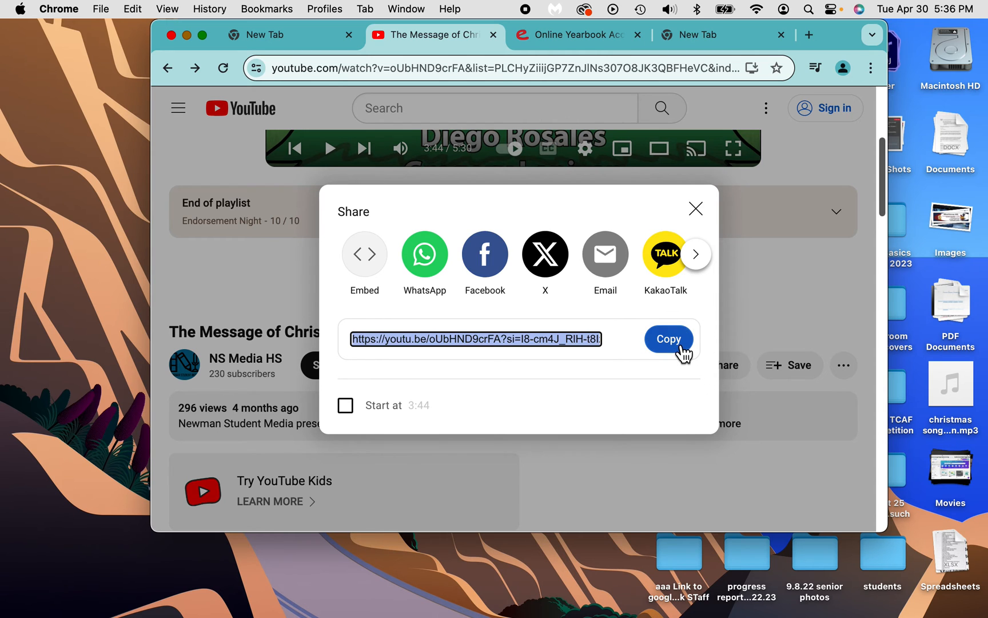
{"action": "left_click", "coordinate": [668, 339]}
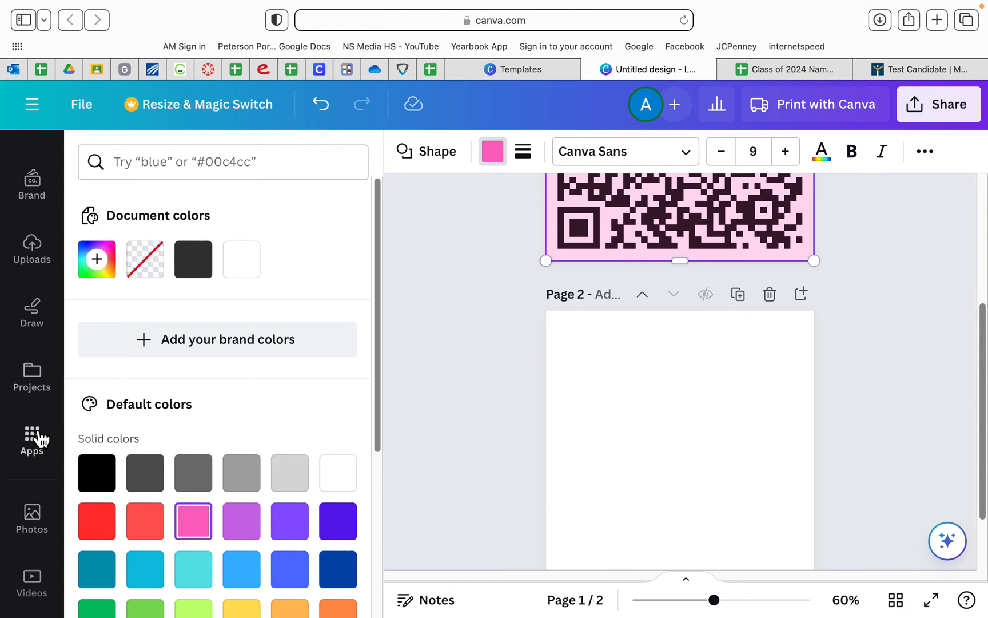
Generate a QR code on page 2 from The Message of Christmas YouTube link.
{"action": "left_click", "coordinate": [31, 439]}
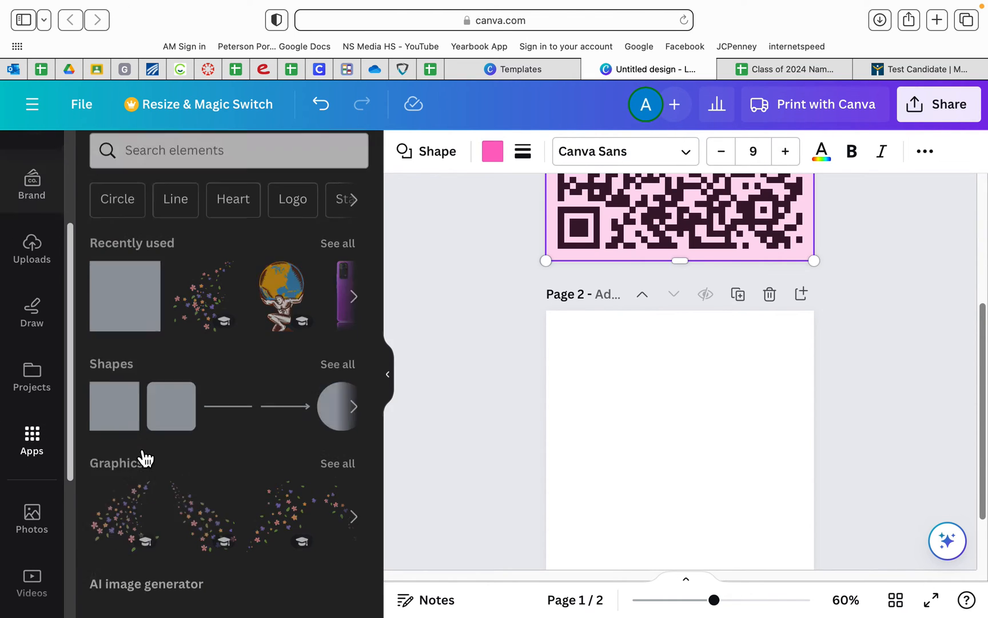
{"action": "left_click", "coordinate": [32, 441]}
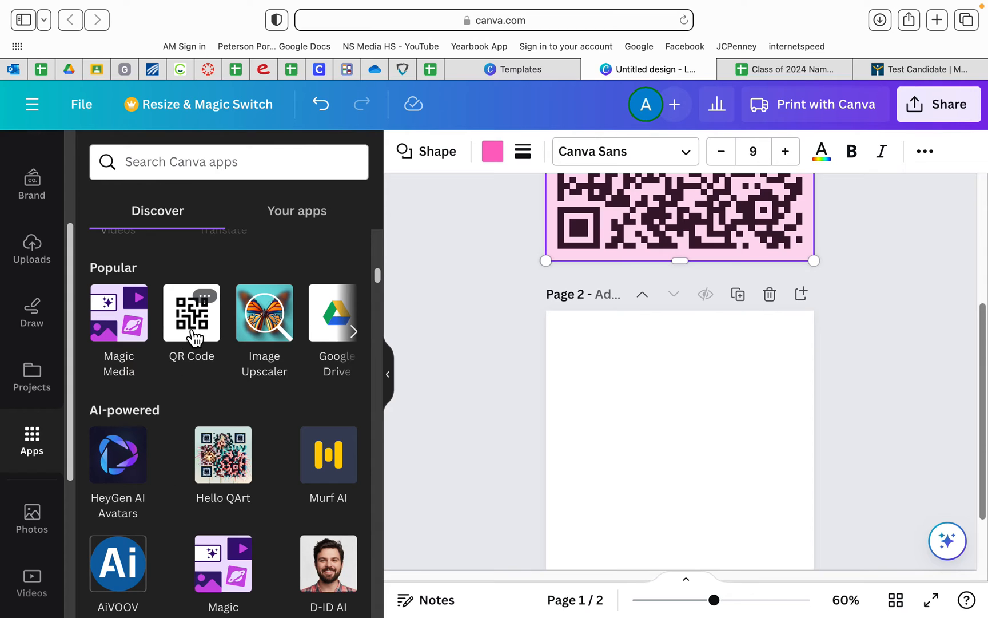
{"action": "left_click", "coordinate": [191, 313]}
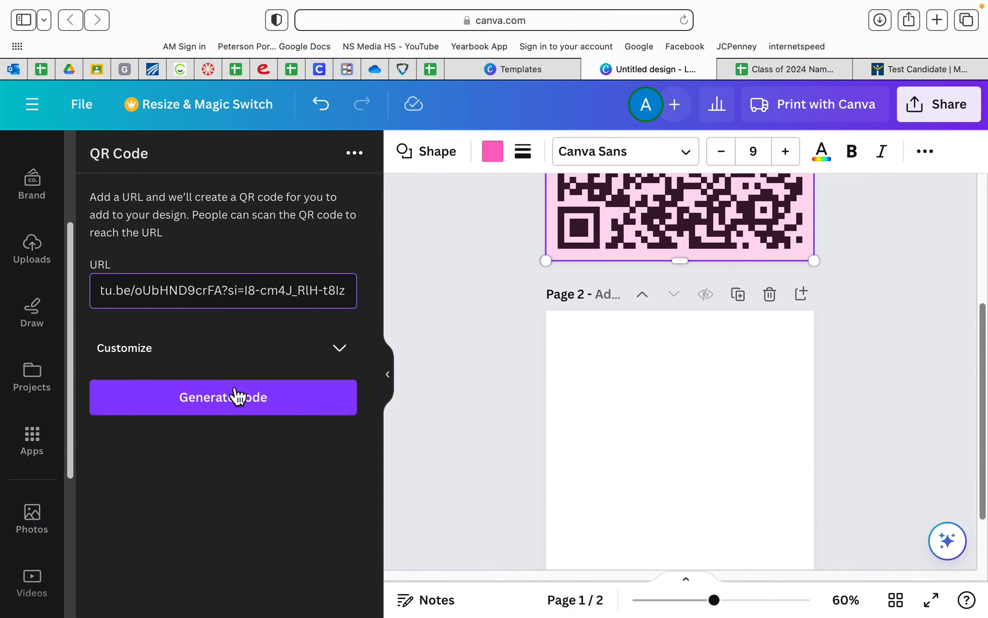
{"action": "left_click", "coordinate": [223, 397]}
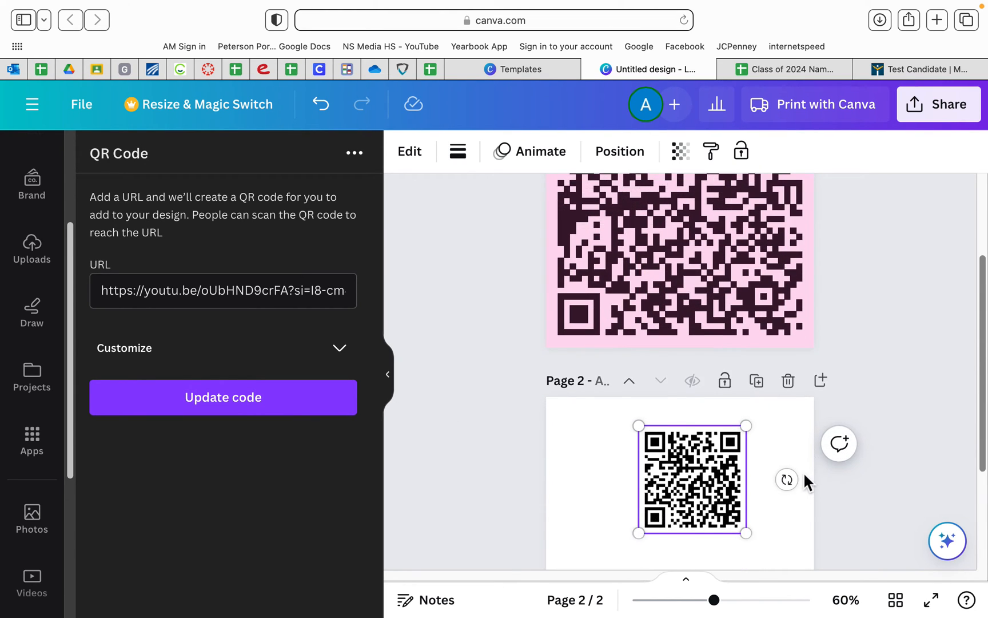
Enlarge the page 2 QR code to fill the page, apply page 1's pink tint, and recolour it.
{"action": "left_click_drag", "start_coordinate": [637, 425], "coordinate": [602, 375]}
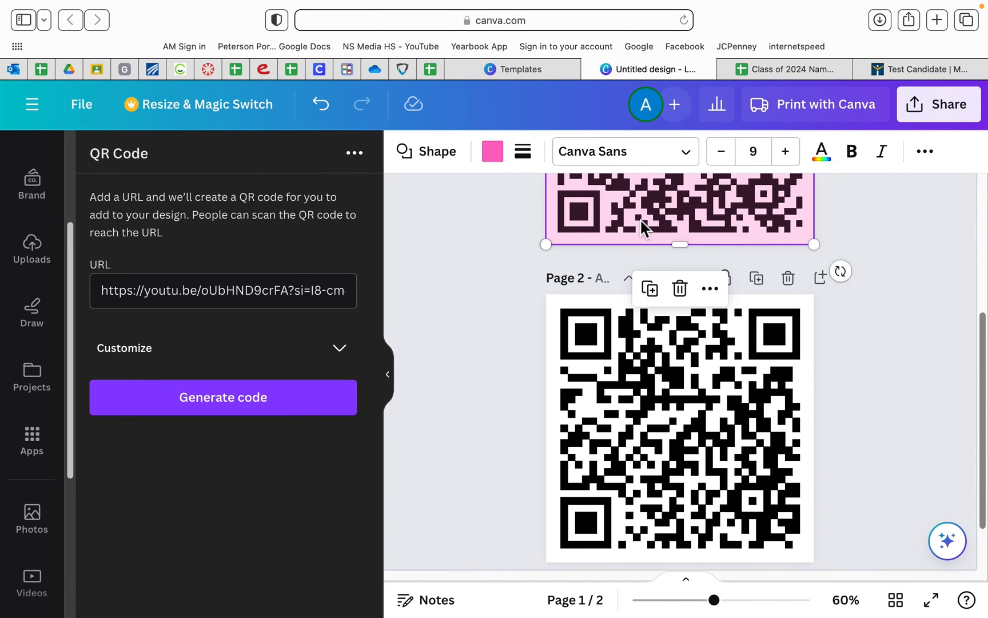
{"action": "left_click", "coordinate": [680, 428]}
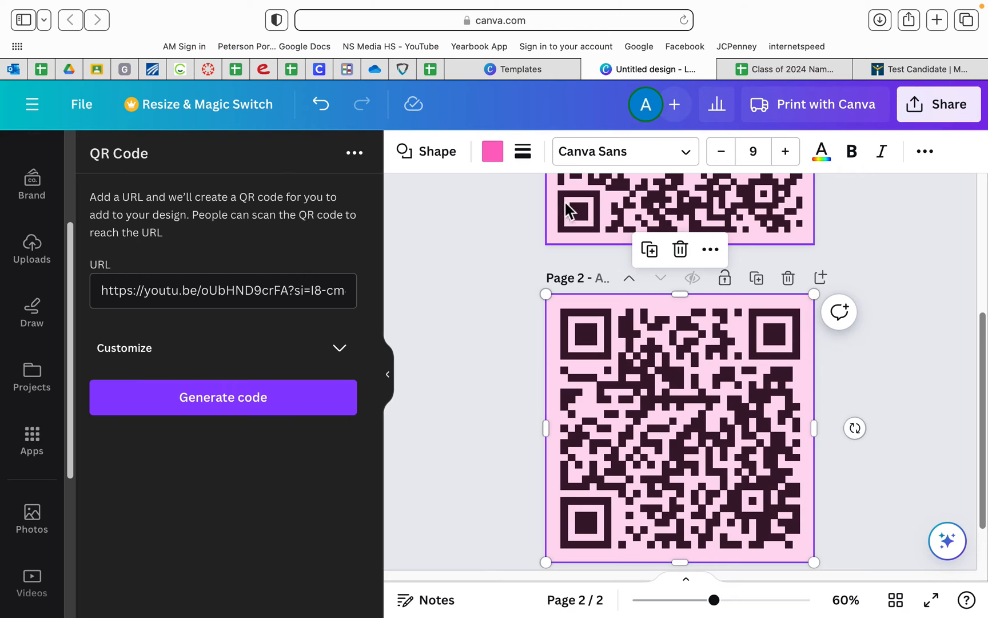
{"action": "left_click", "coordinate": [492, 151]}
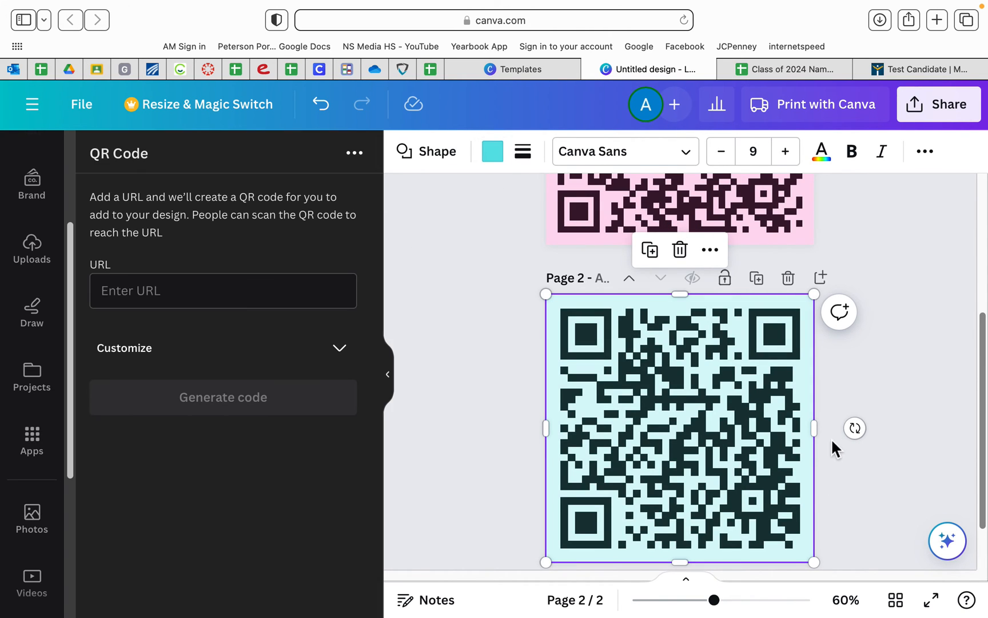
Tint the page 2 QR code light green and begin typing page 2's Christmas title.
{"action": "scroll", "scroll_direction": "down", "scroll_amount": 3}
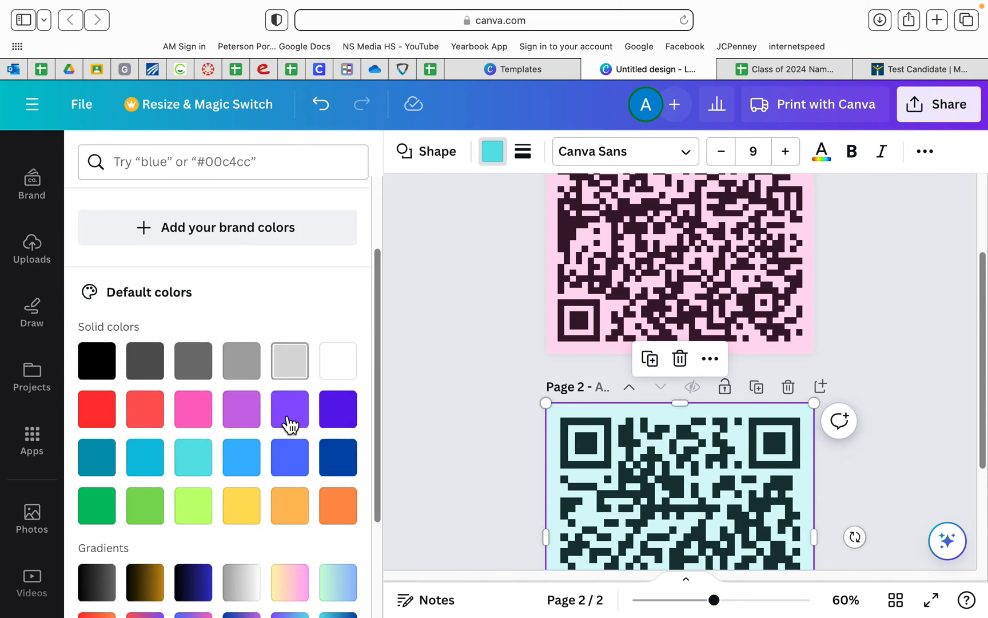
{"action": "left_click", "coordinate": [145, 505]}
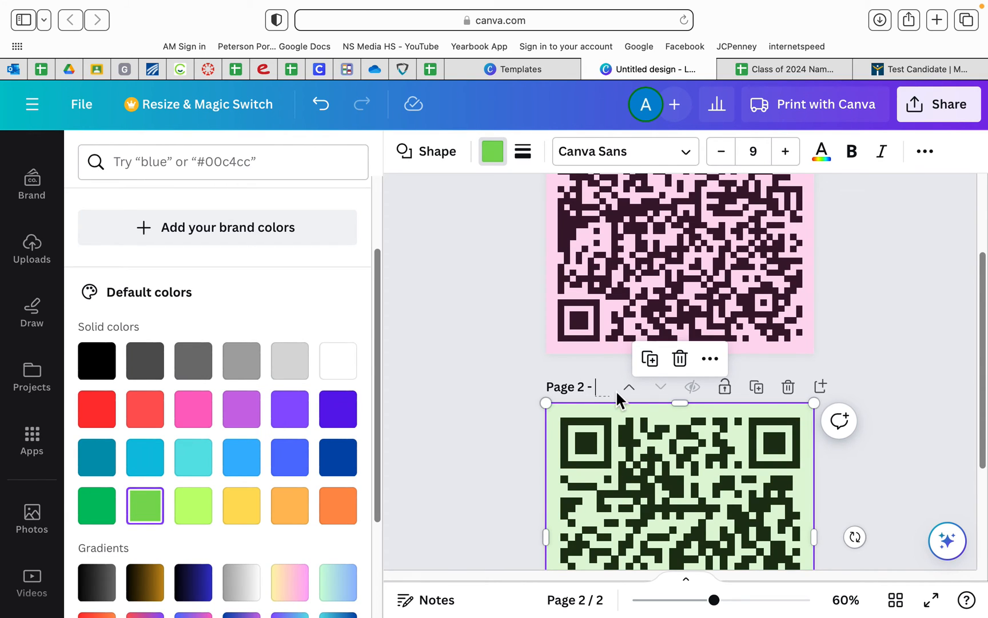
{"action": "type", "text": "ris"}
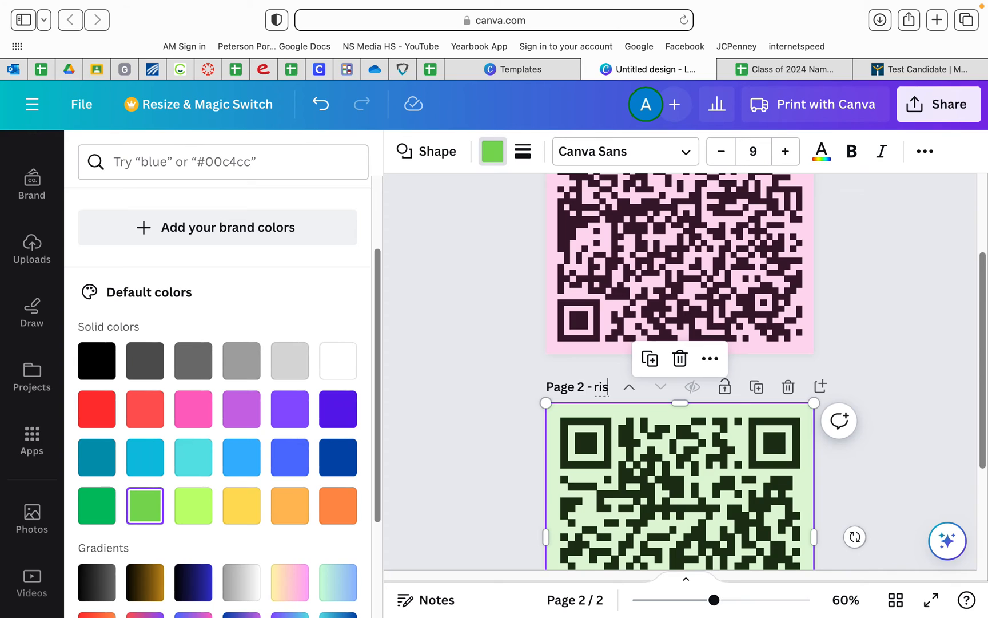
{"action": "type", "text": "hr"}
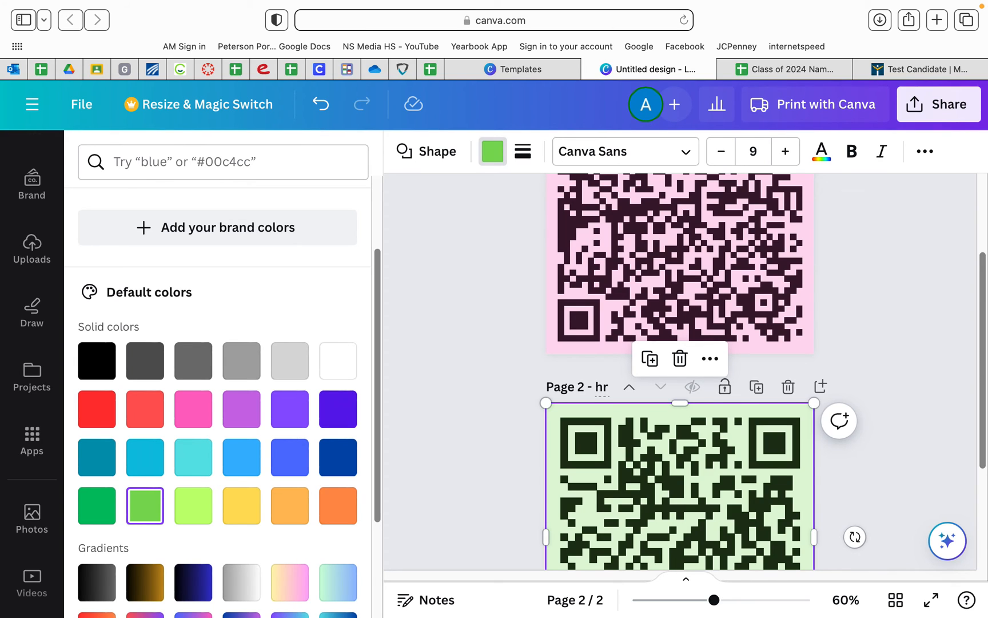
{"action": "type", "text": "as"}
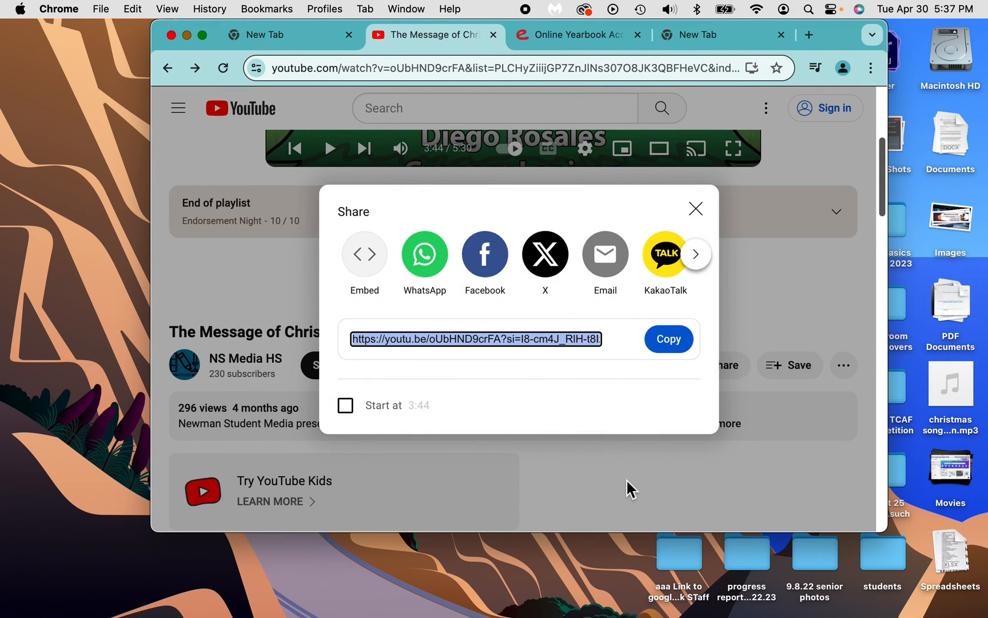
Close YouTube's share dialog and select the video title 'The Message of Christmas'.
{"action": "left_click", "coordinate": [696, 209]}
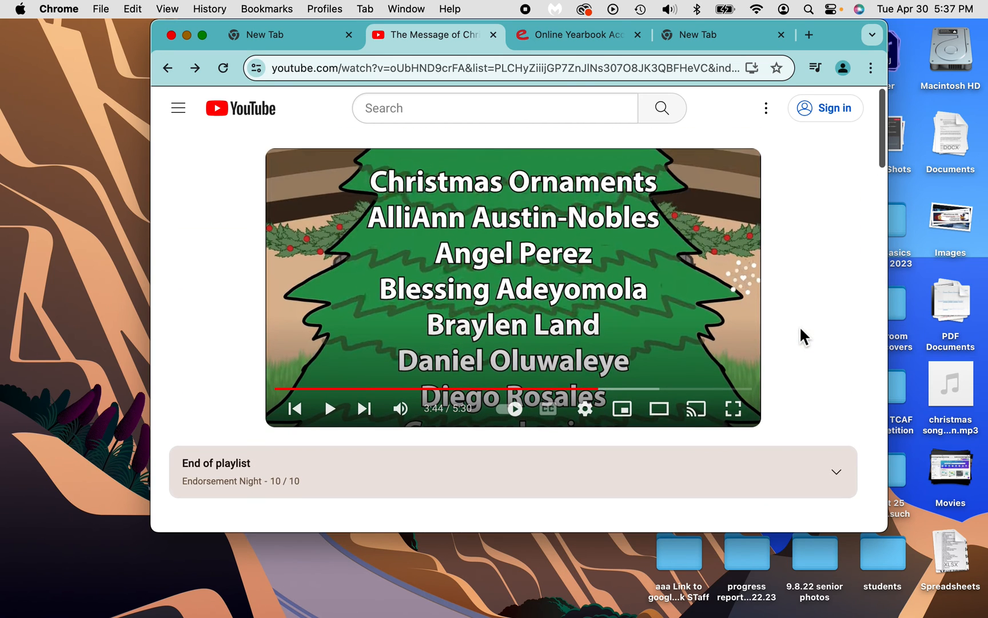
{"action": "scroll", "scroll_direction": "down", "scroll_amount": 3}
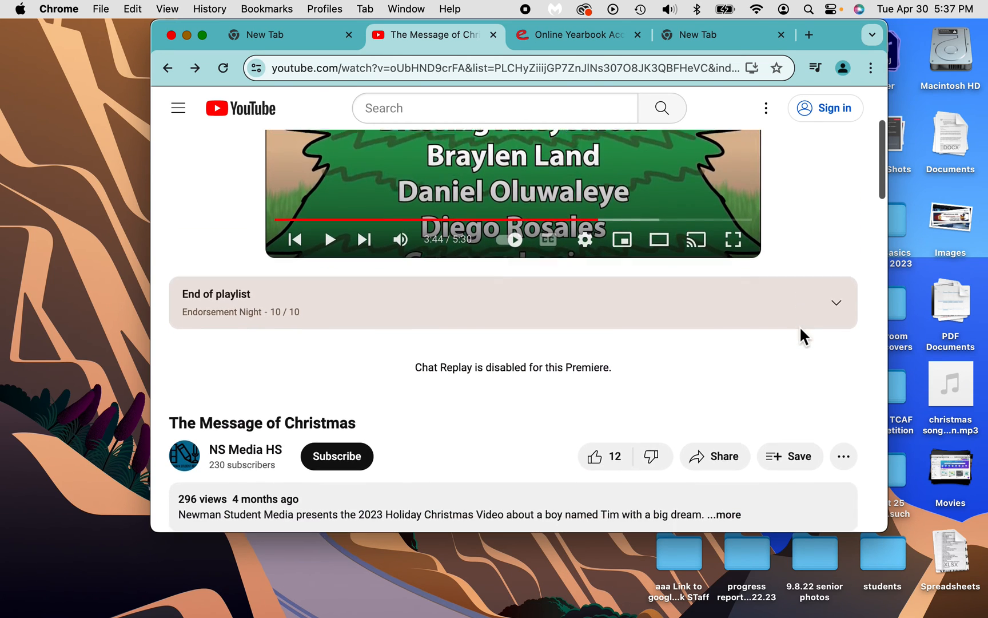
{"action": "scroll", "scroll_direction": "down", "scroll_amount": 3}
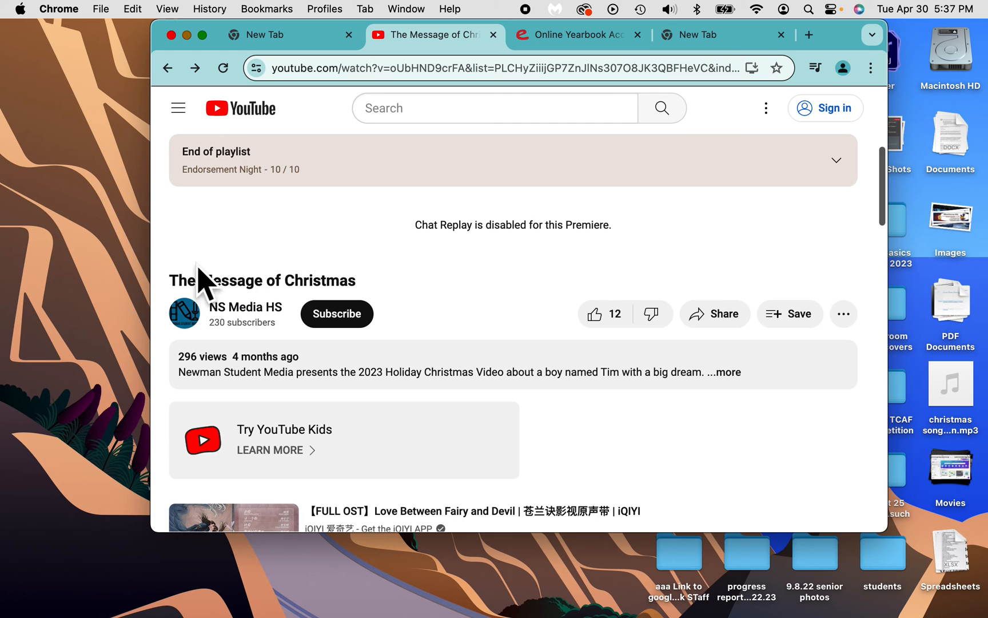
{"action": "double_click", "coordinate": [261, 281]}
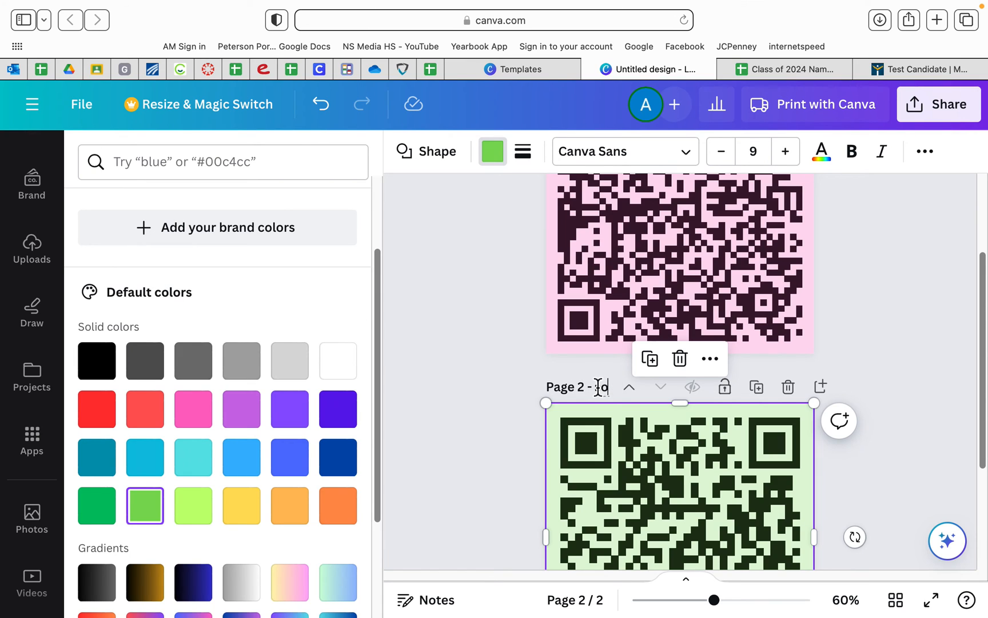
Complete page 2's Christmas title and view both tinted QR code pages.
{"action": "type", "text": "a"}
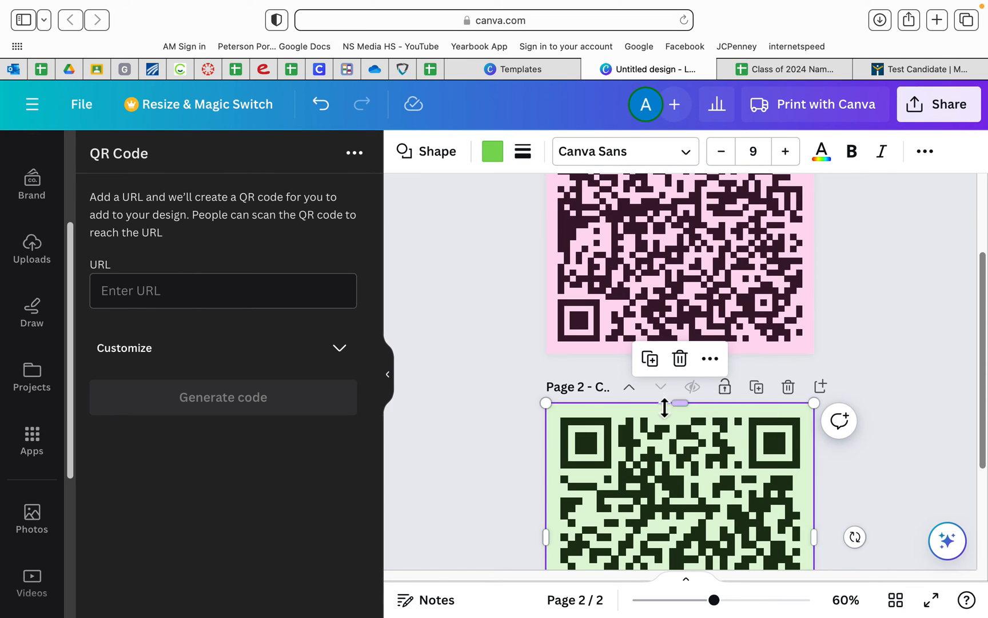
{"action": "scroll", "scroll_direction": "down", "scroll_amount": 3}
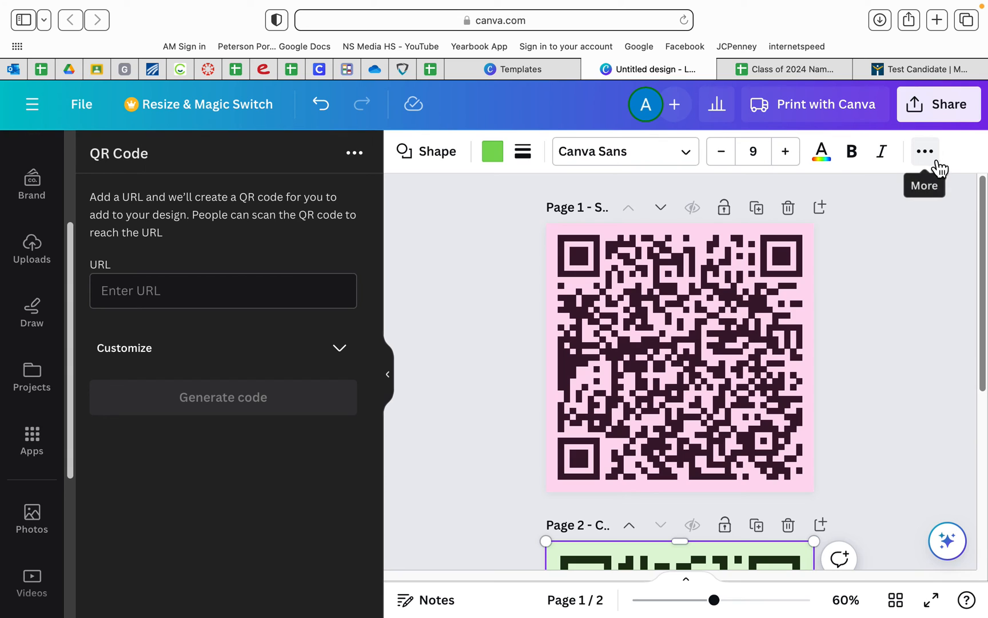
Download both QR code pages as PNG files with All pages selected.
{"action": "left_click", "coordinate": [938, 104]}
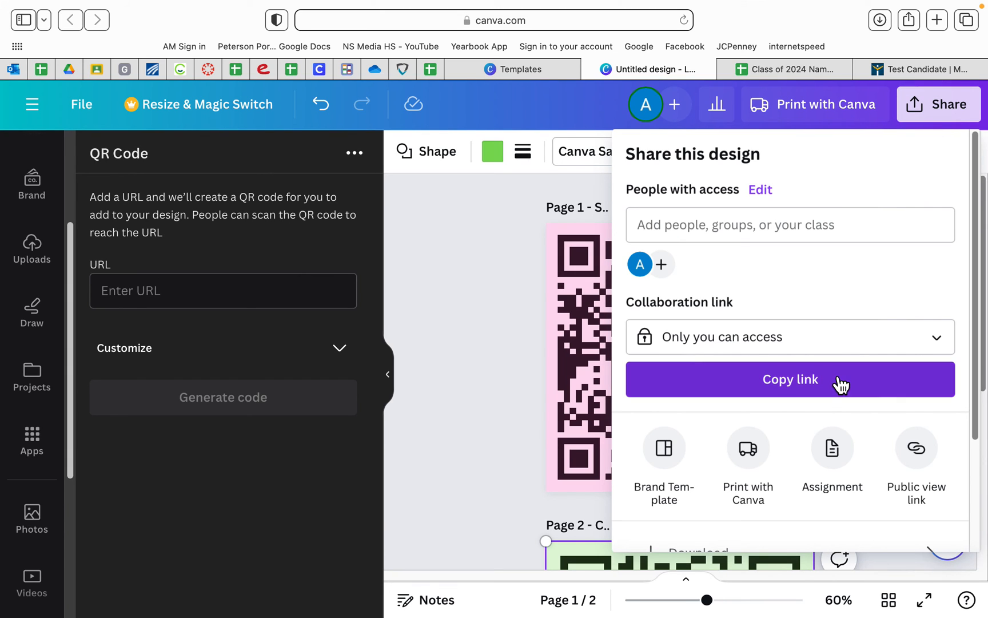
{"action": "scroll", "scroll_direction": "down", "scroll_amount": 3}
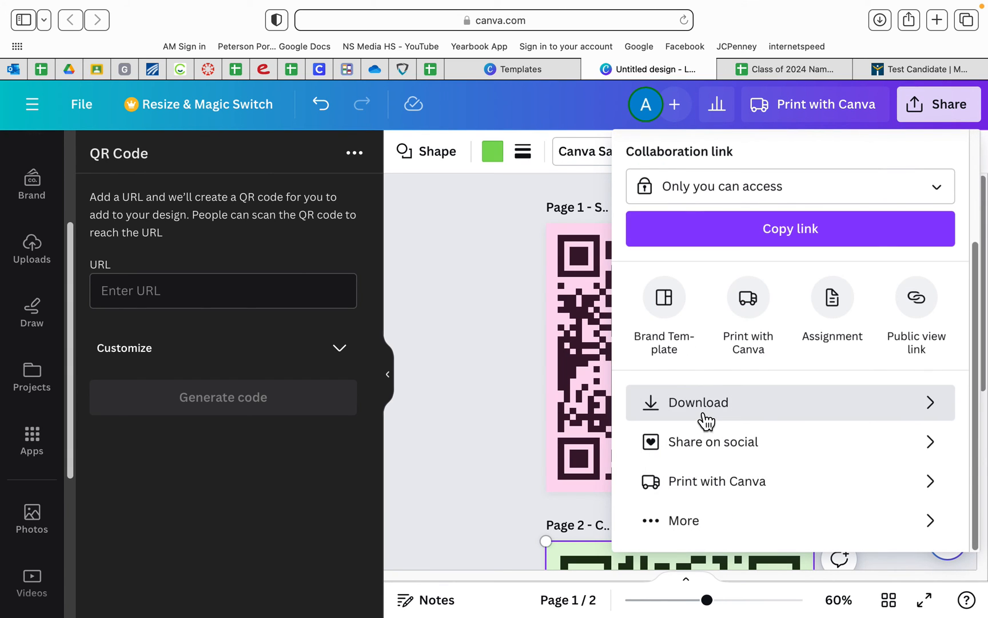
{"action": "left_click", "coordinate": [700, 401]}
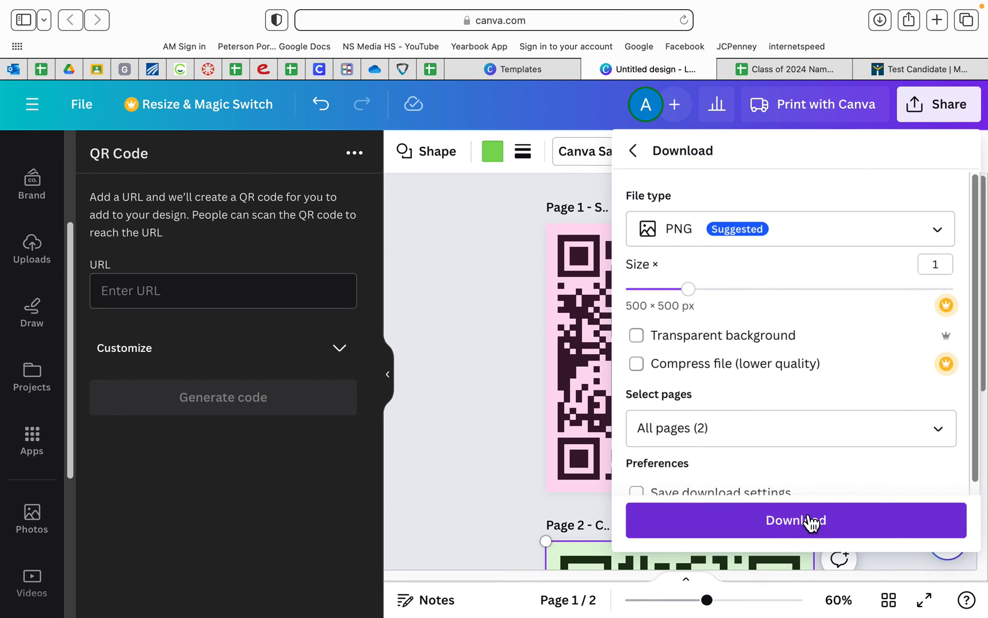
{"action": "left_click", "coordinate": [795, 520]}
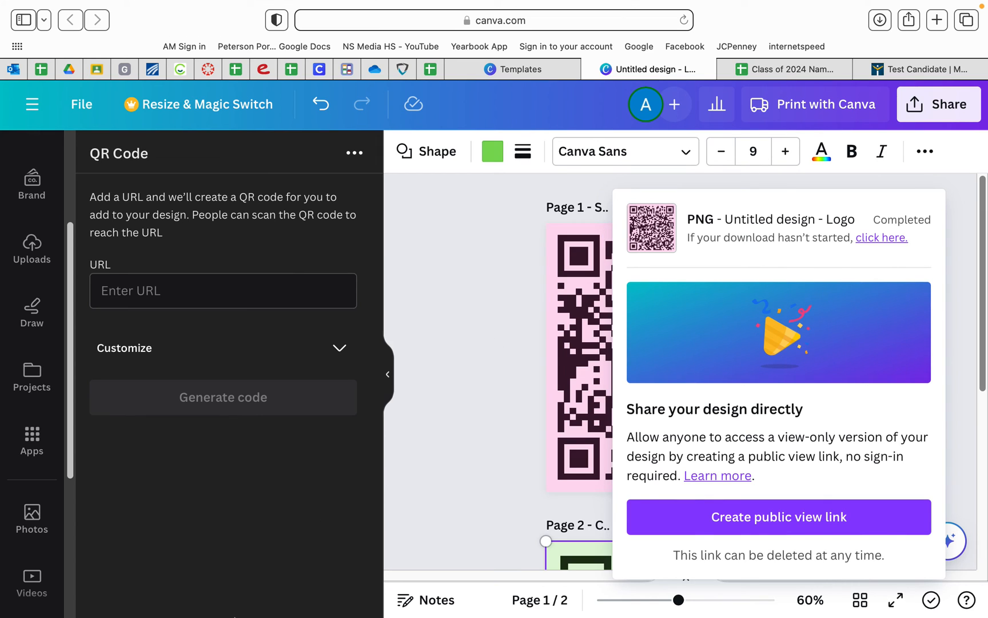
{"action": "mouse_move", "coordinate": [236, 613]}
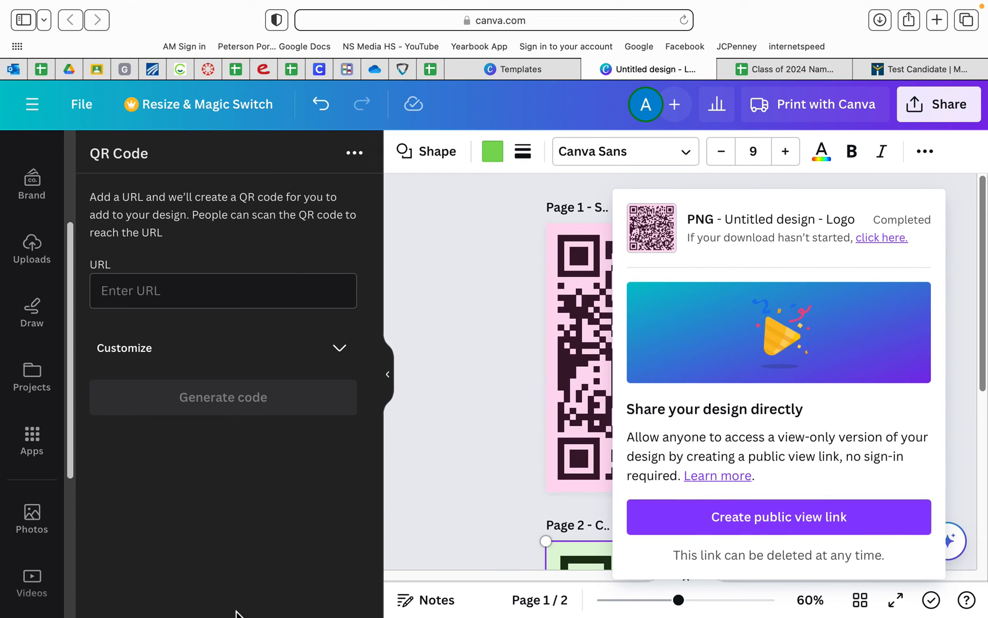
{"action": "mouse_move", "coordinate": [804, 495]}
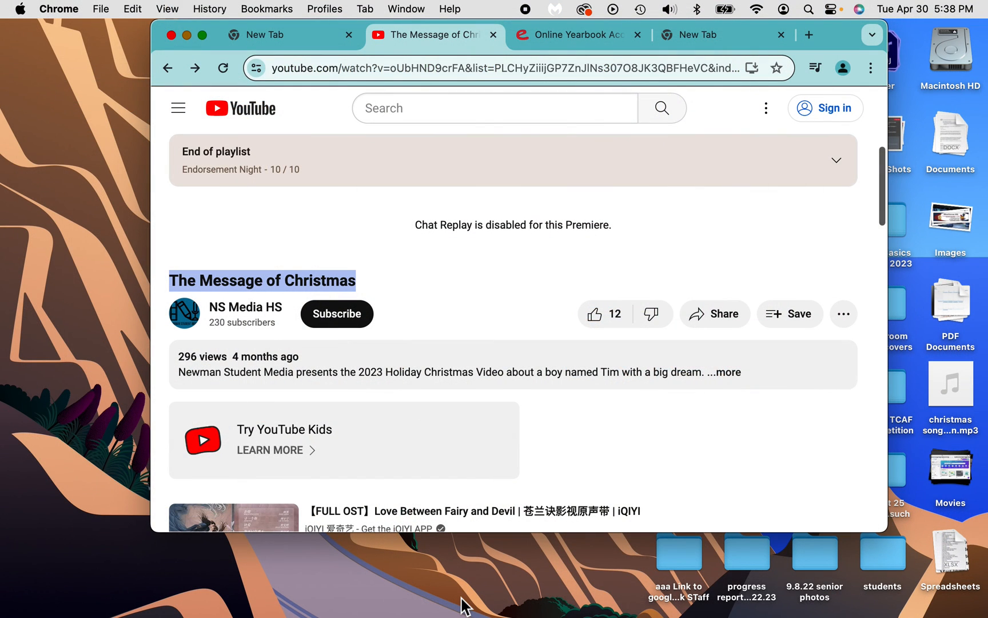
{"action": "mouse_move", "coordinate": [271, 567]}
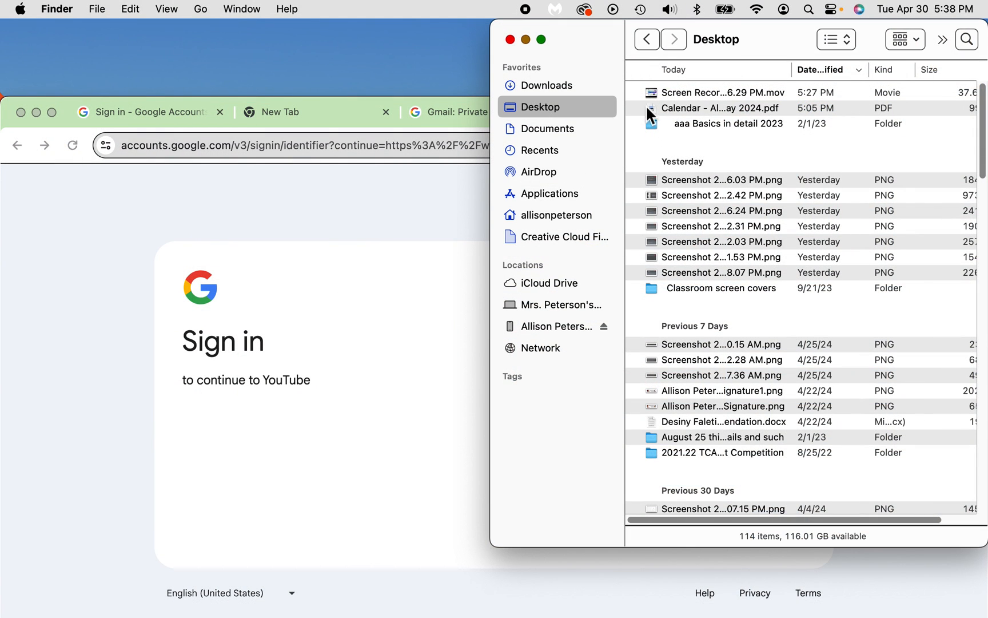
Open the Untitled design folder in Downloads holding the two page PNGs.
{"action": "left_click", "coordinate": [548, 85]}
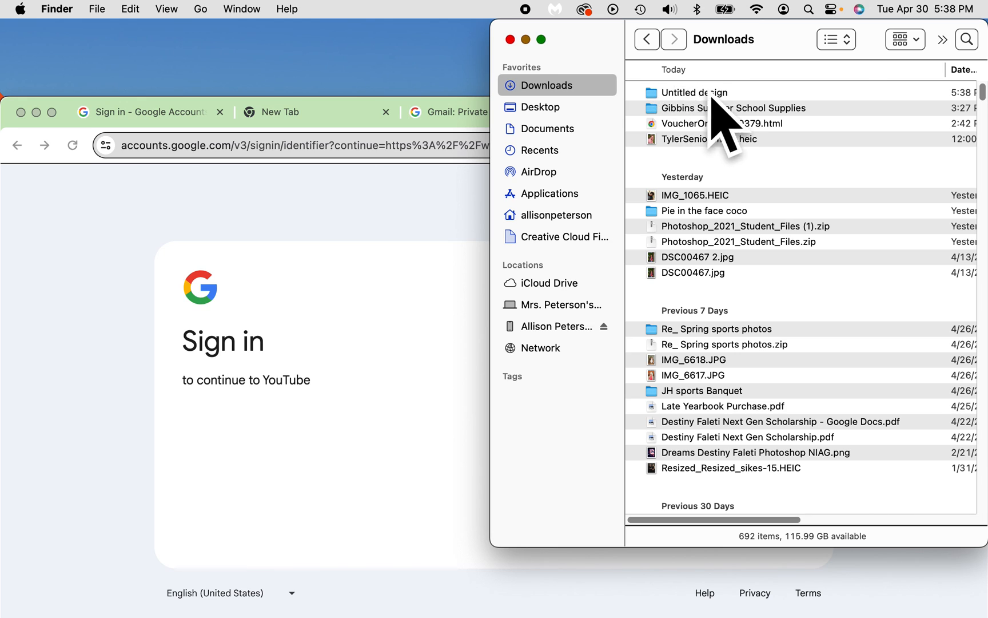
{"action": "double_click", "coordinate": [693, 92]}
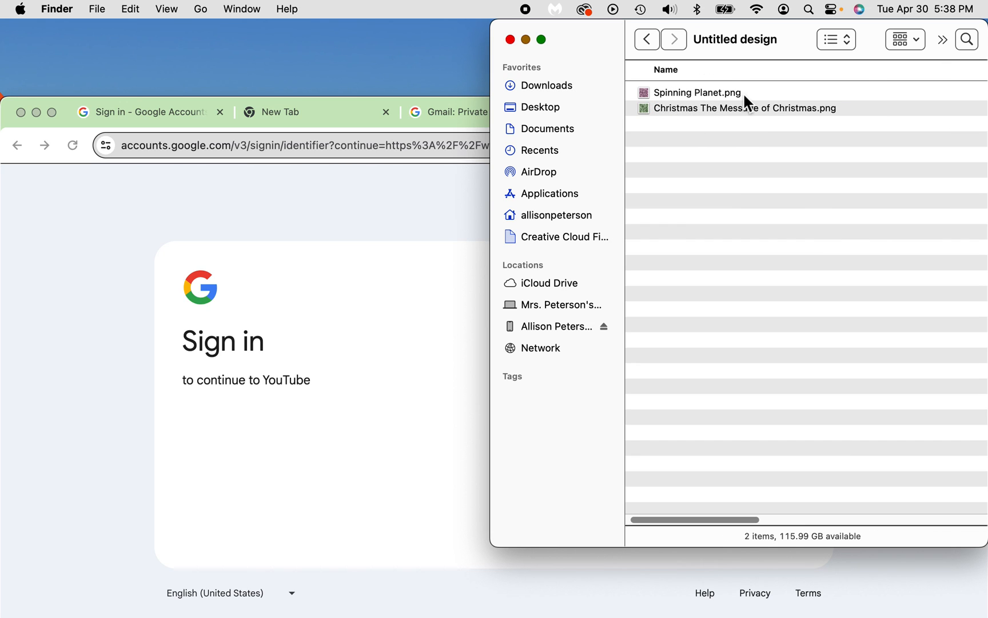
{"action": "mouse_move", "coordinate": [768, 119]}
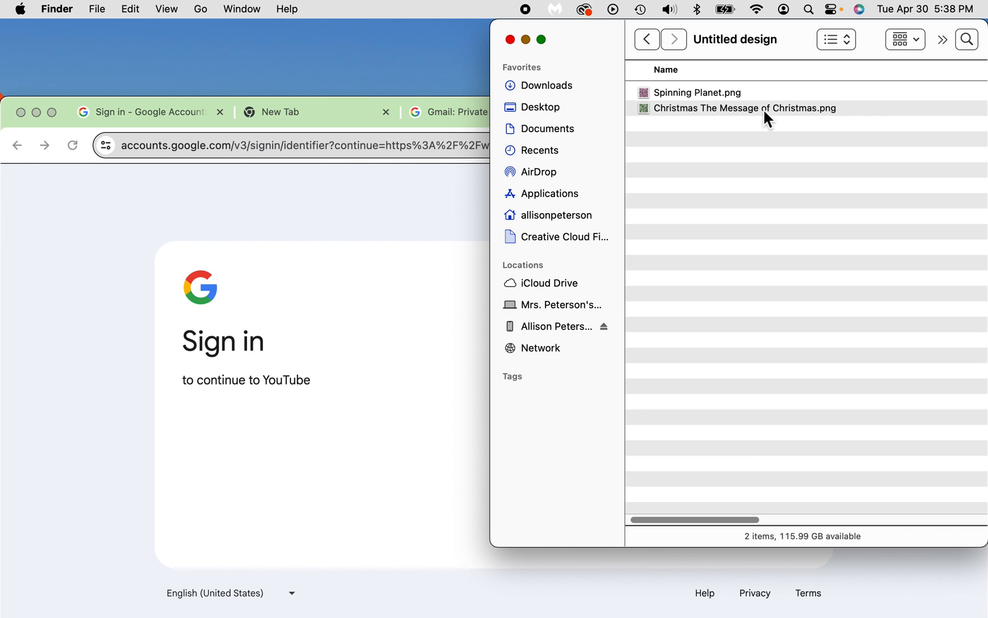
{"action": "mouse_move", "coordinate": [653, 129]}
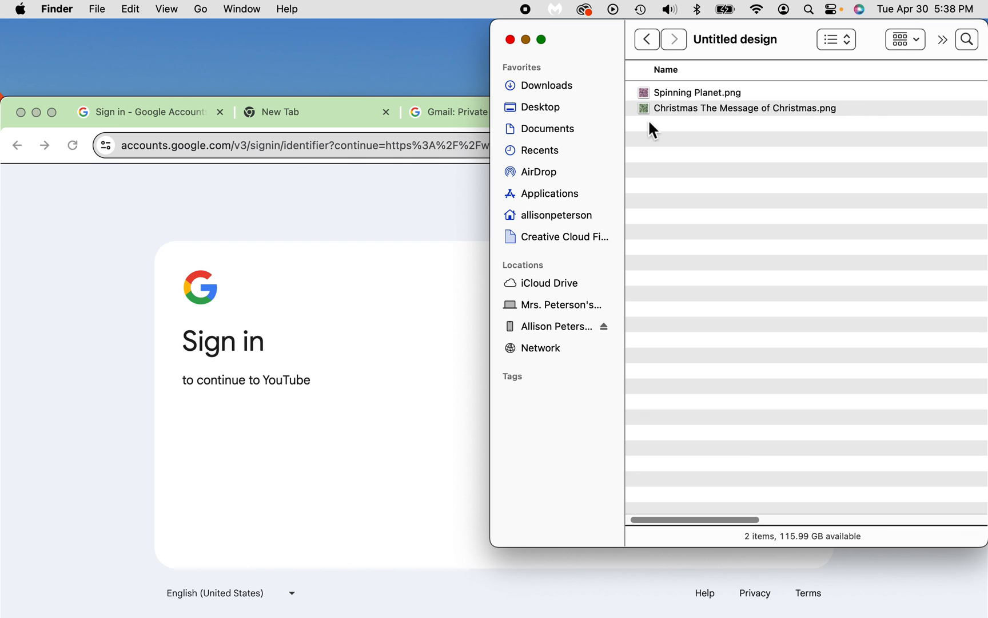
{"action": "mouse_move", "coordinate": [683, 180]}
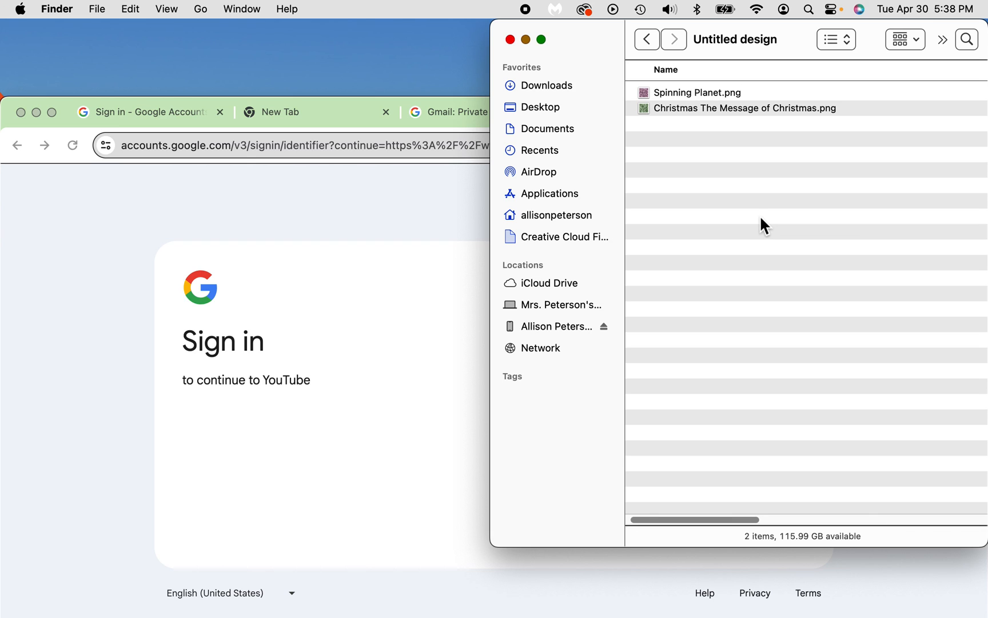
{"action": "mouse_move", "coordinate": [474, 23]}
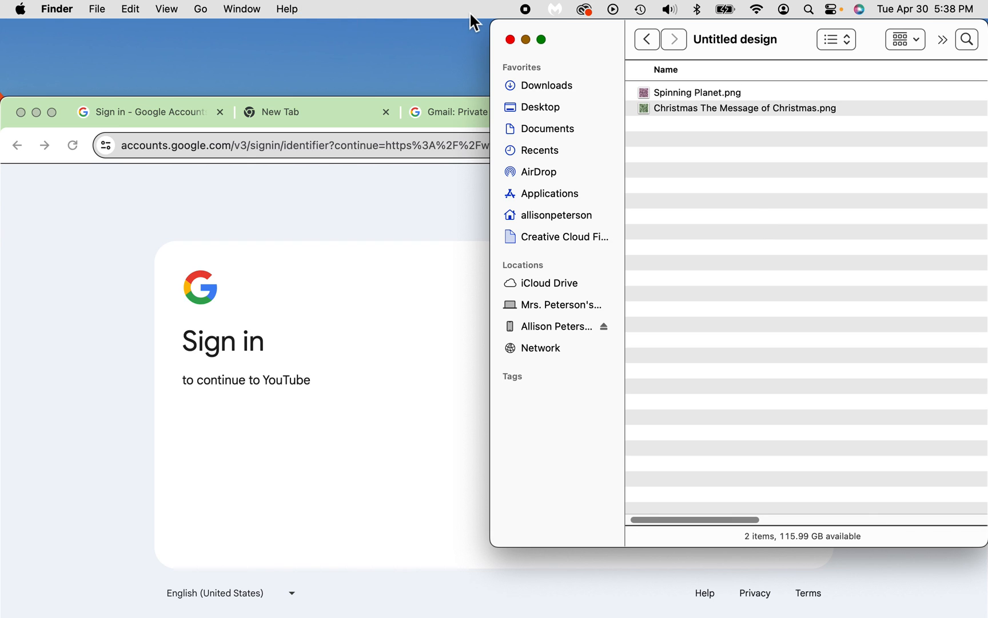
{"action": "mouse_move", "coordinate": [526, 18]}
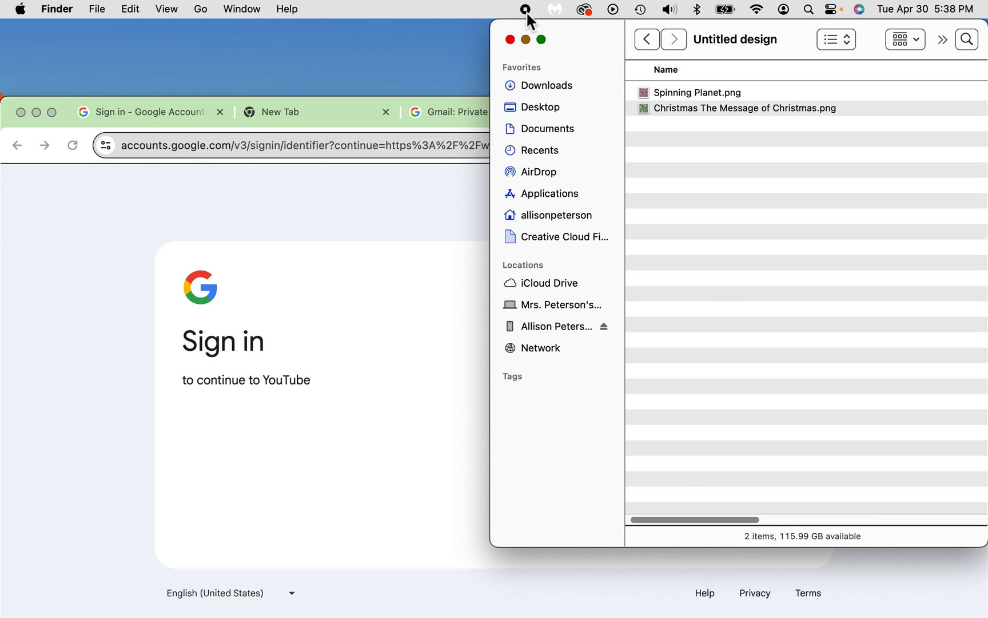